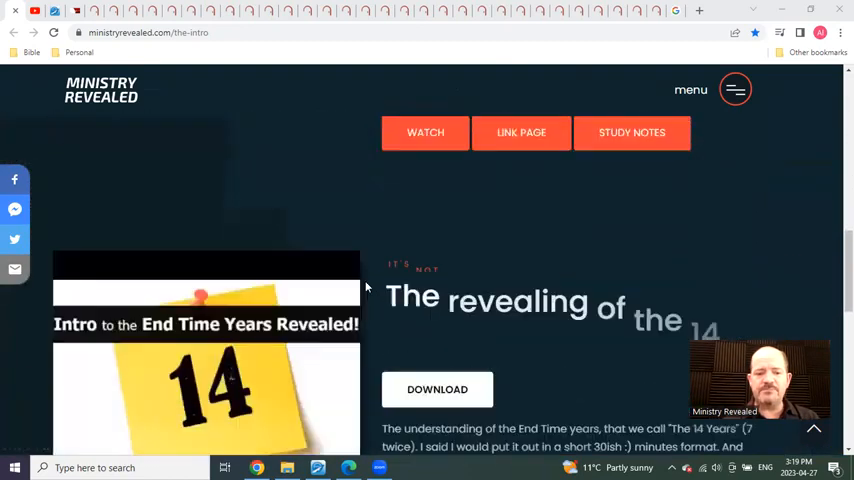
- Scroll the book page past the download buttons, book cover and other-language options
scroll(down, 3)
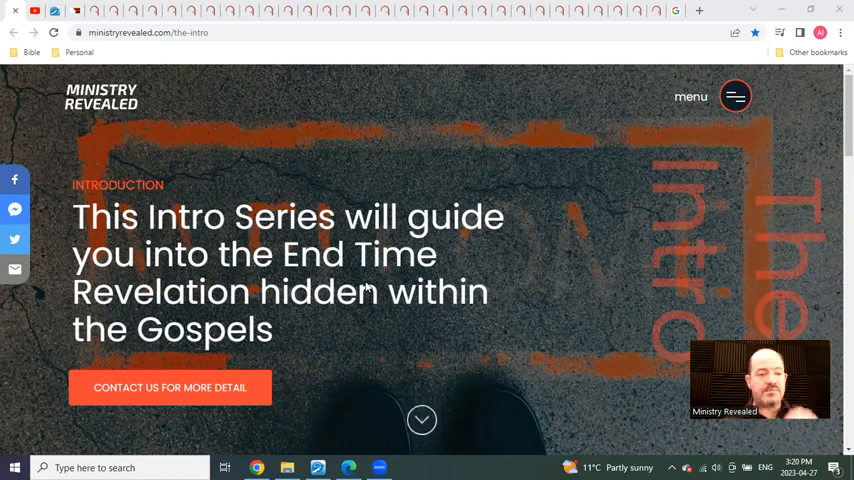
mouse_move(428, 156)
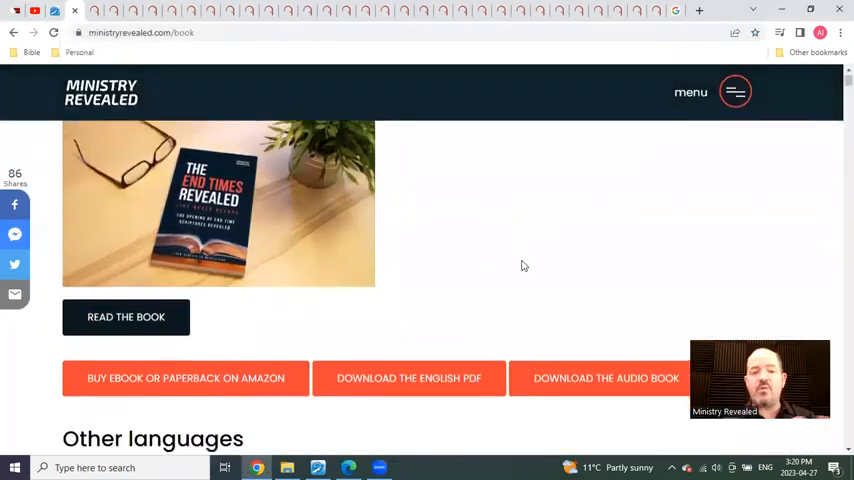
scroll(down, 3)
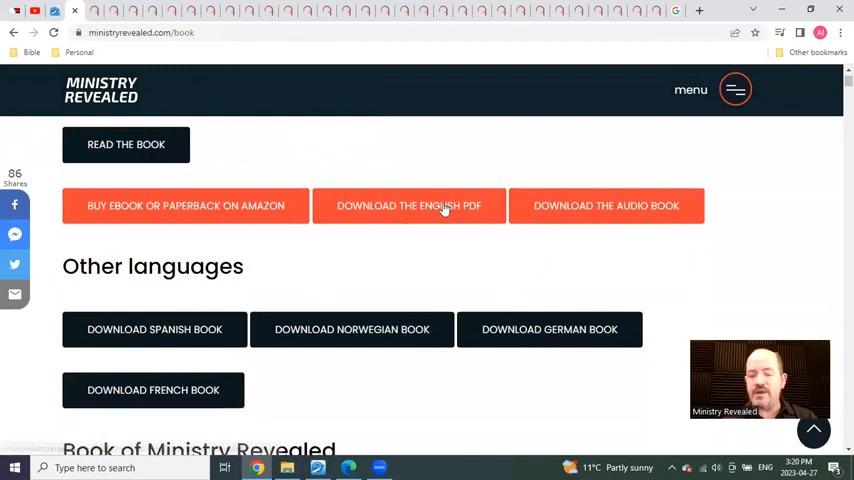
mouse_move(588, 264)
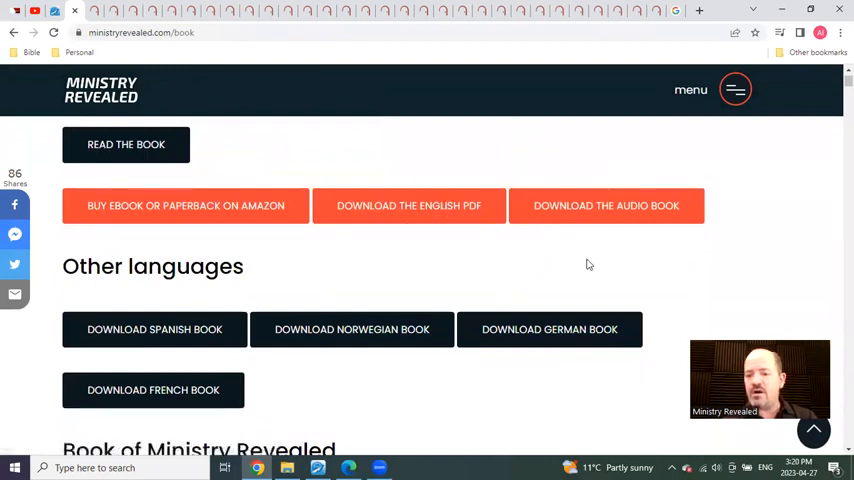
mouse_move(210, 358)
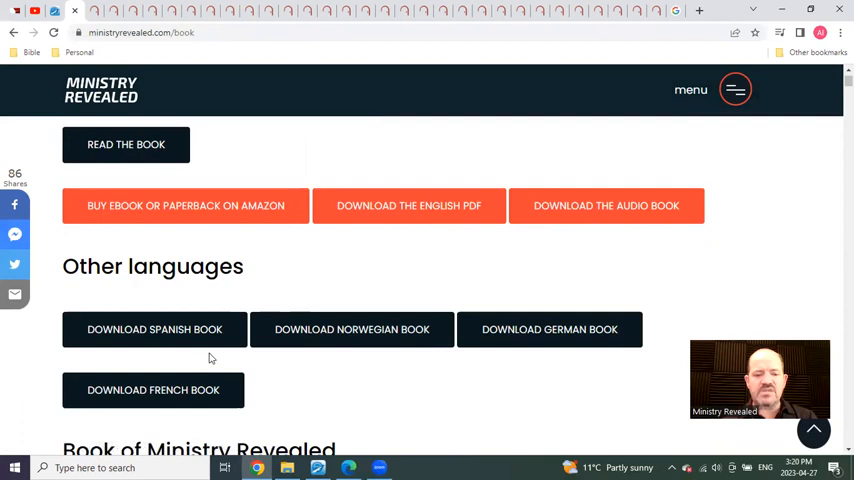
mouse_move(212, 390)
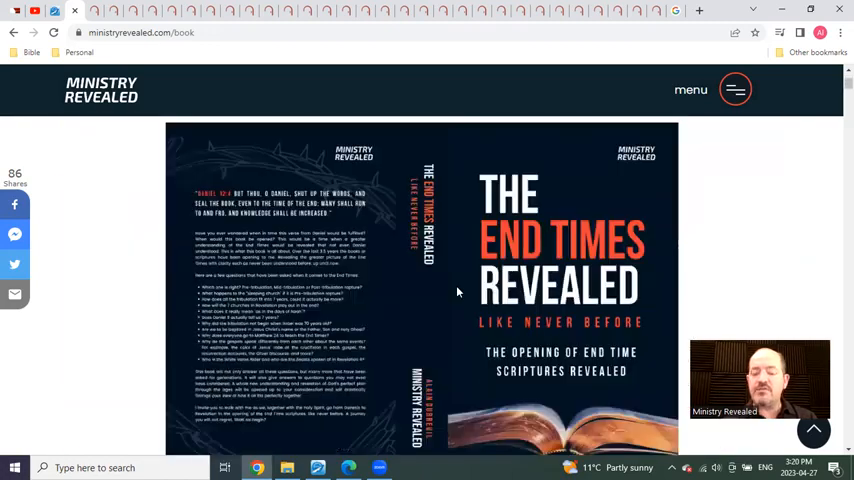
scroll(down, 3)
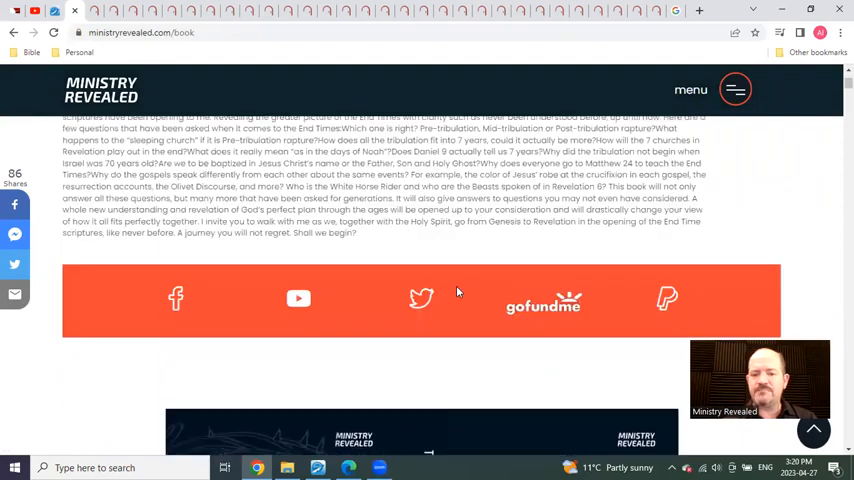
scroll(up, 3)
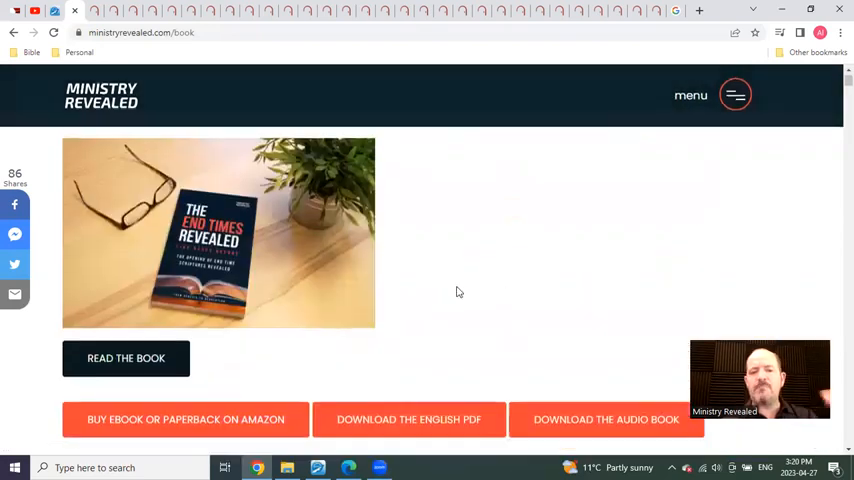
scroll(down, 3)
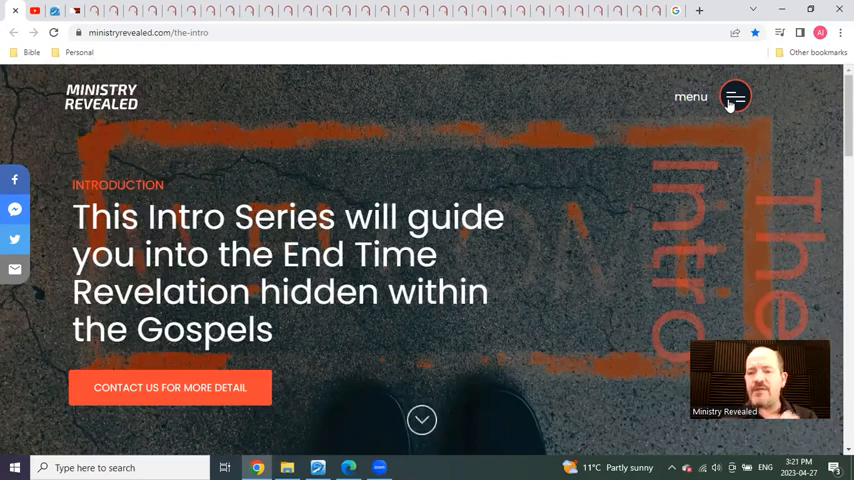
- Check the navigation menu, then follow the social bar's YouTube icon to the ministry's channel
click(736, 96)
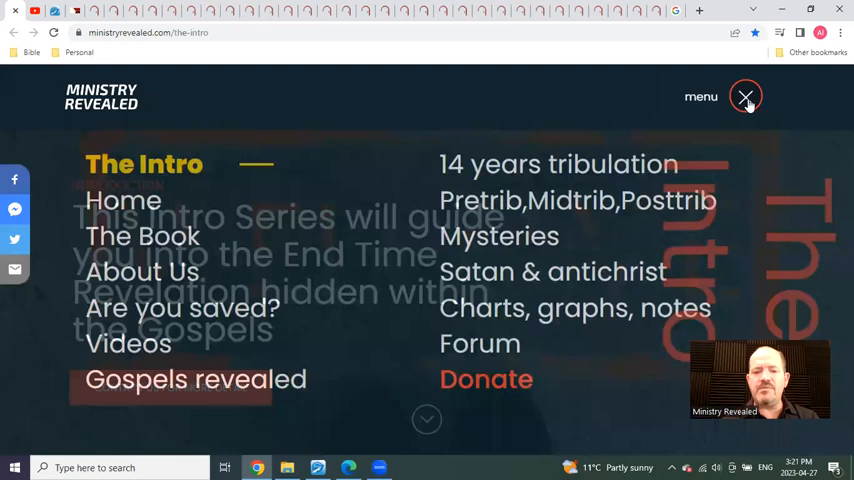
click(744, 96)
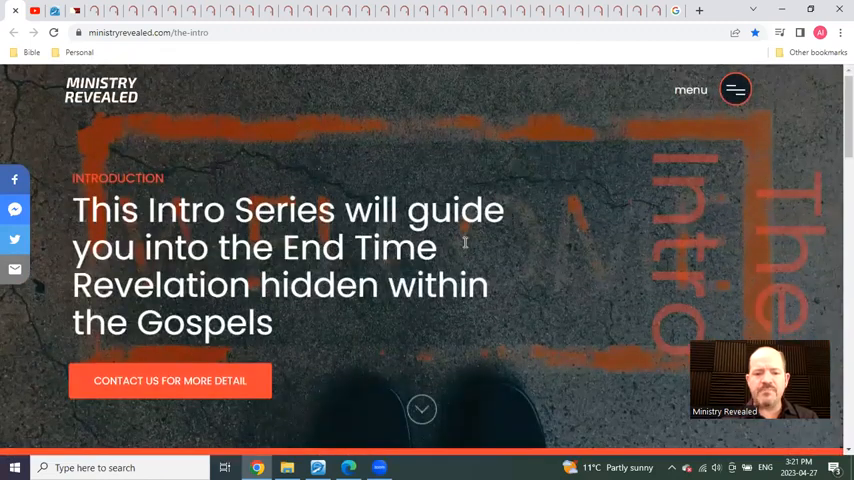
scroll(down, 3)
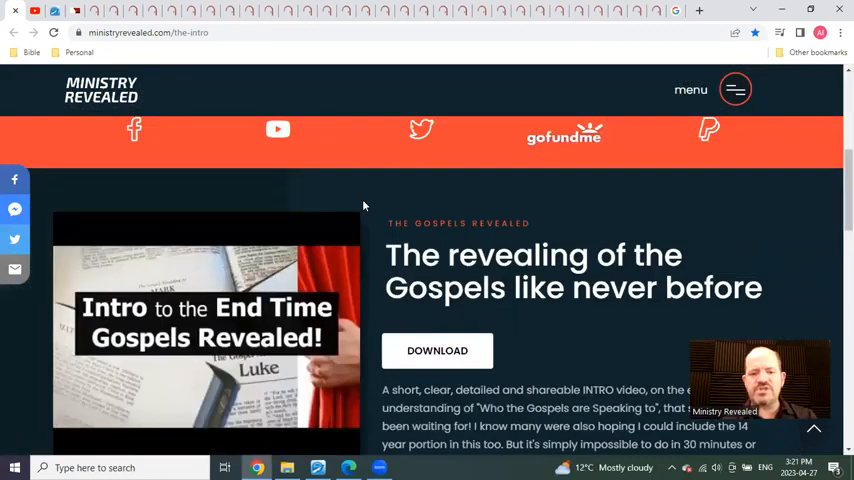
scroll(up, 3)
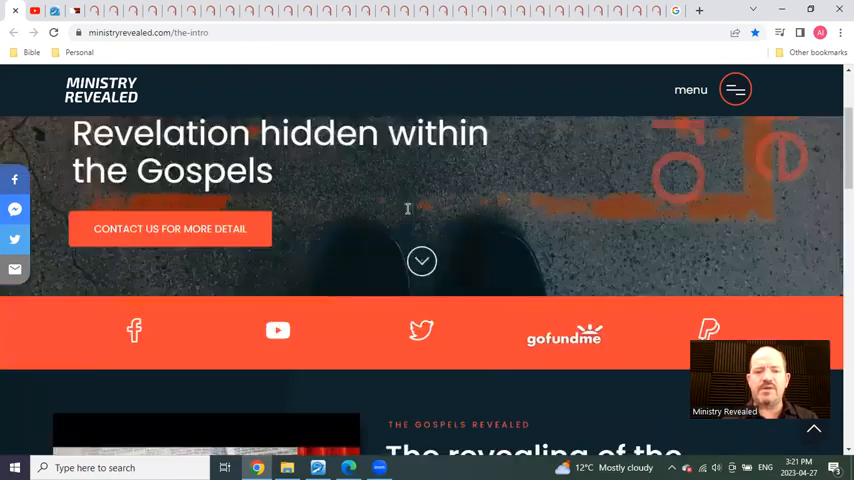
click(276, 330)
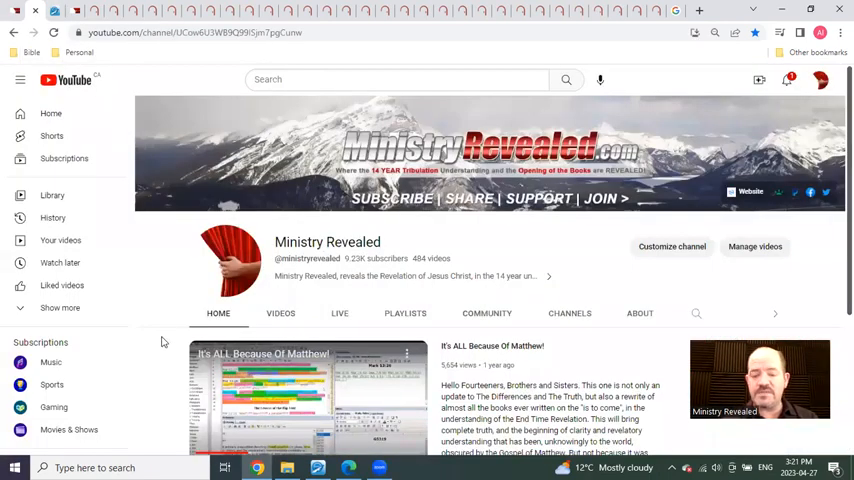
mouse_move(236, 308)
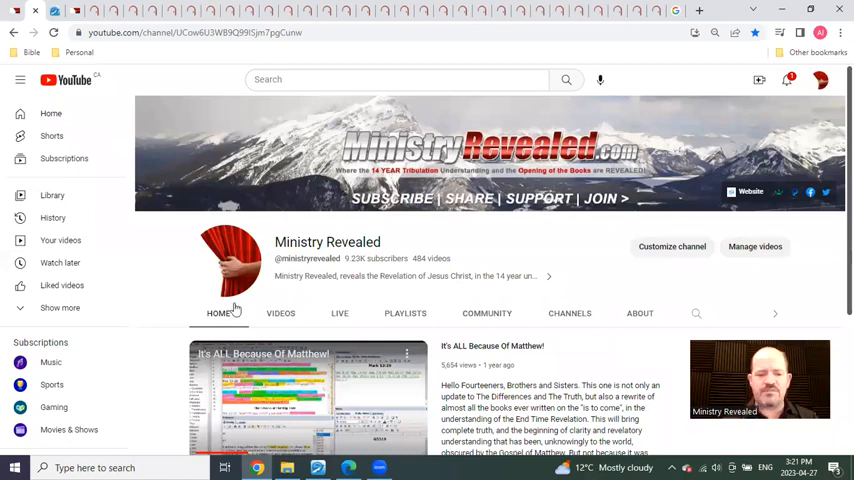
mouse_move(180, 330)
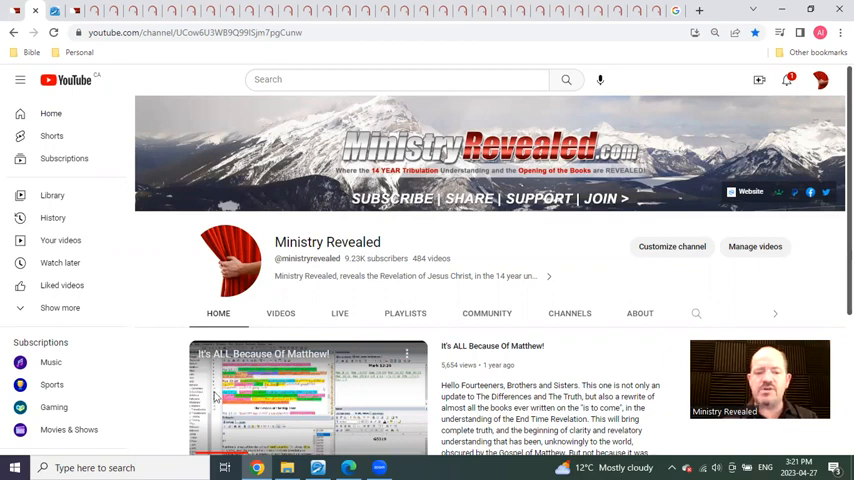
mouse_move(174, 310)
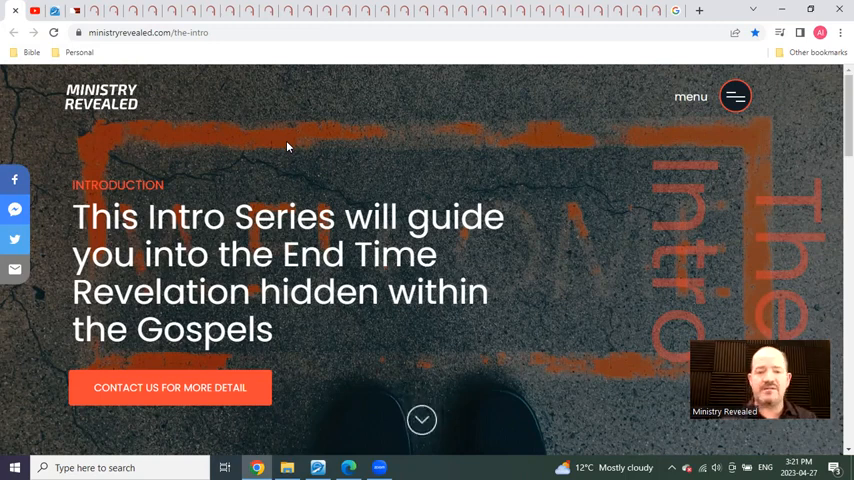
mouse_move(196, 96)
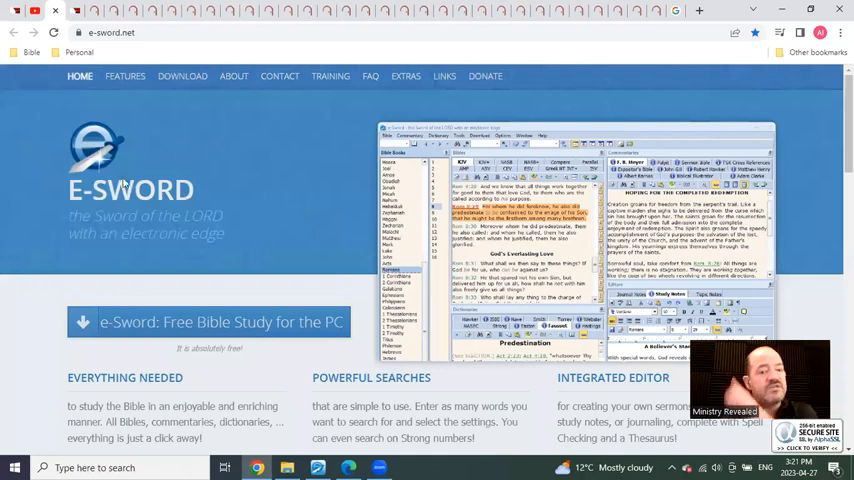
mouse_move(348, 228)
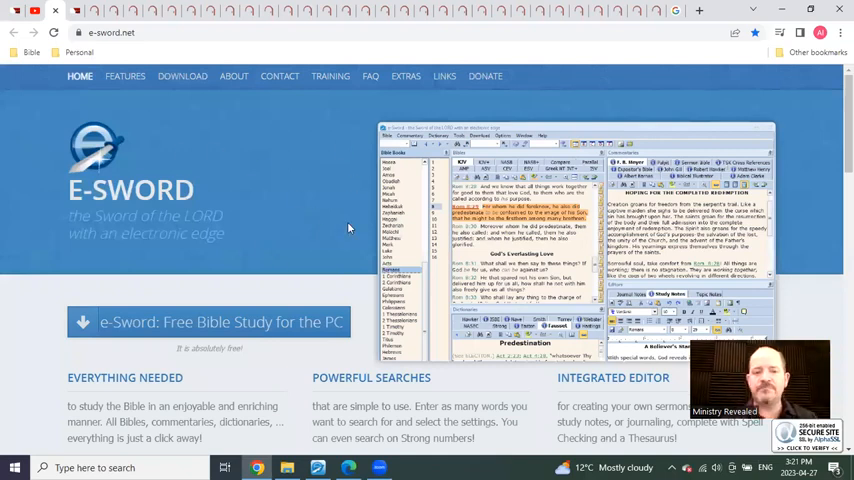
mouse_move(274, 200)
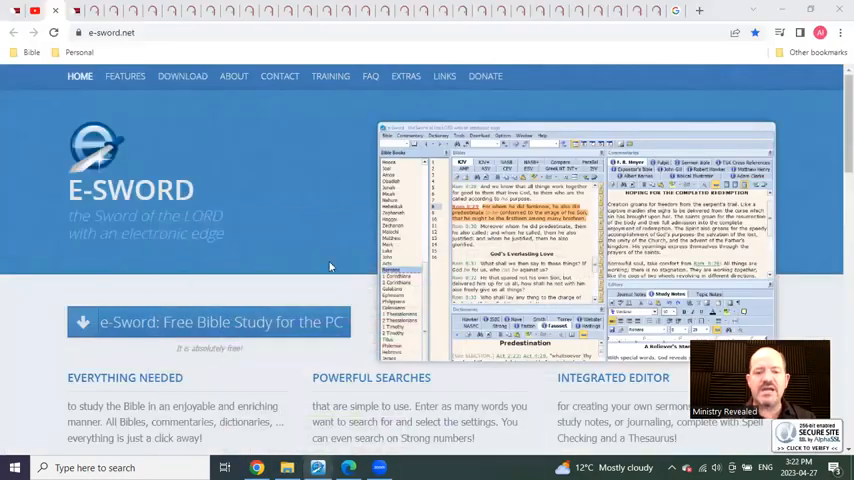
mouse_move(320, 230)
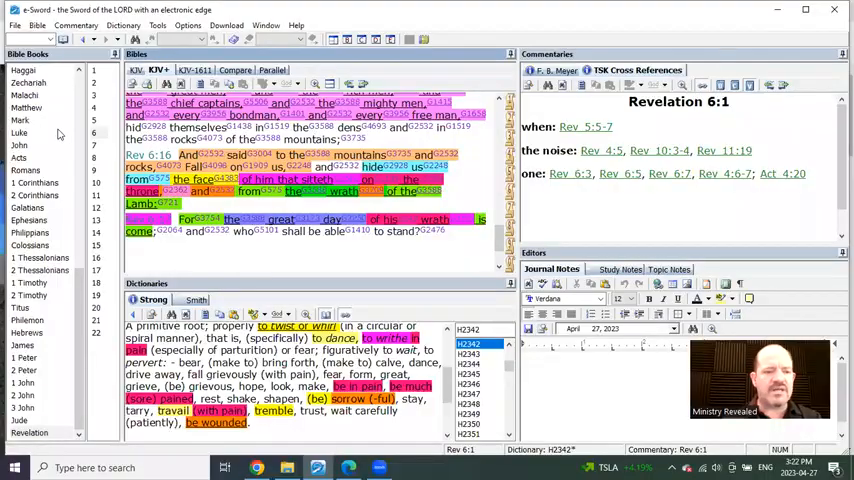
- Scroll back up the e-sword.net home page before switching to the e-Sword program
scroll(up, 3)
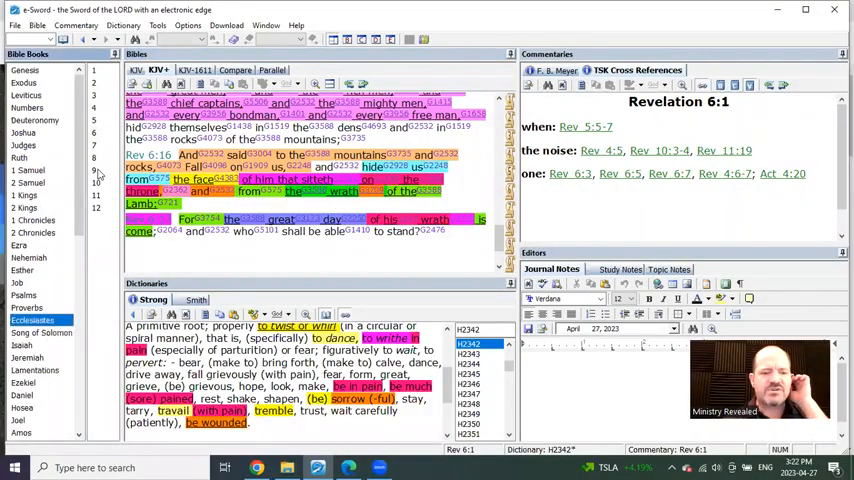
- Select Ecclesiastes in the Bible Books list and scroll its text in the Bible pane
click(32, 320)
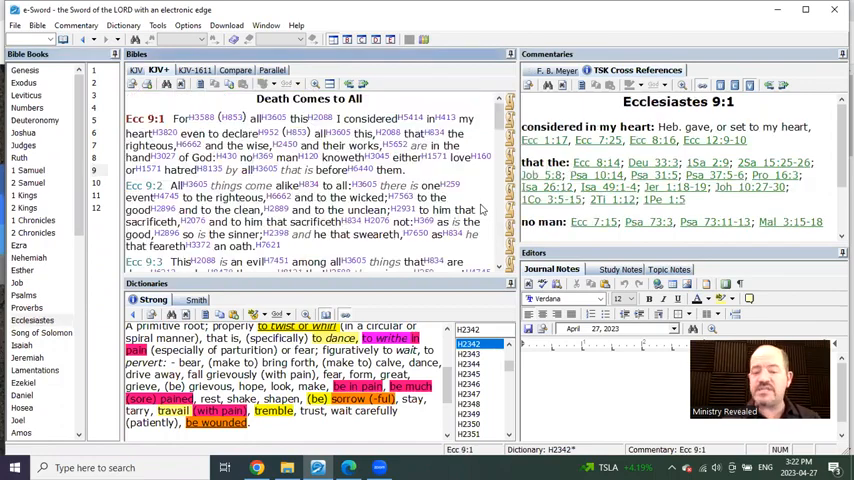
scroll(down, 3)
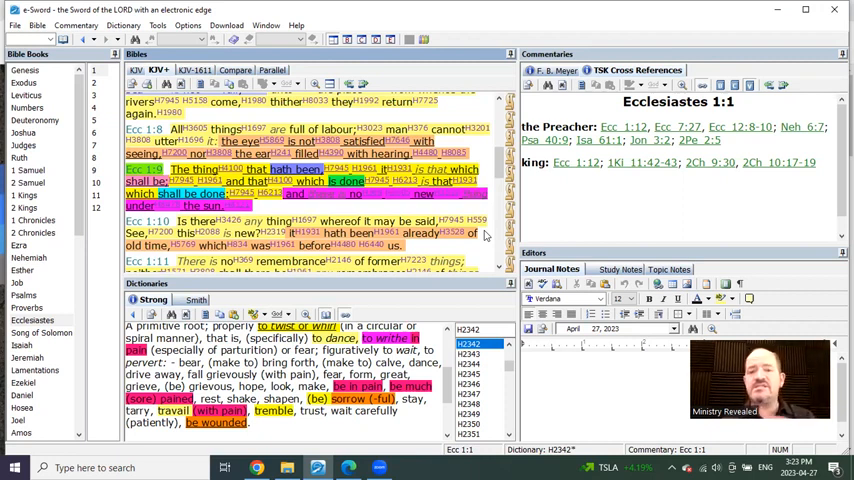
mouse_move(332, 208)
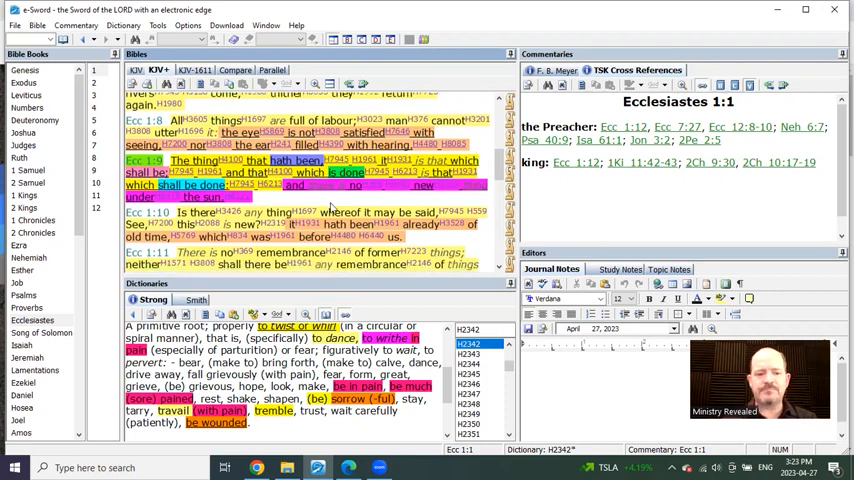
mouse_move(332, 204)
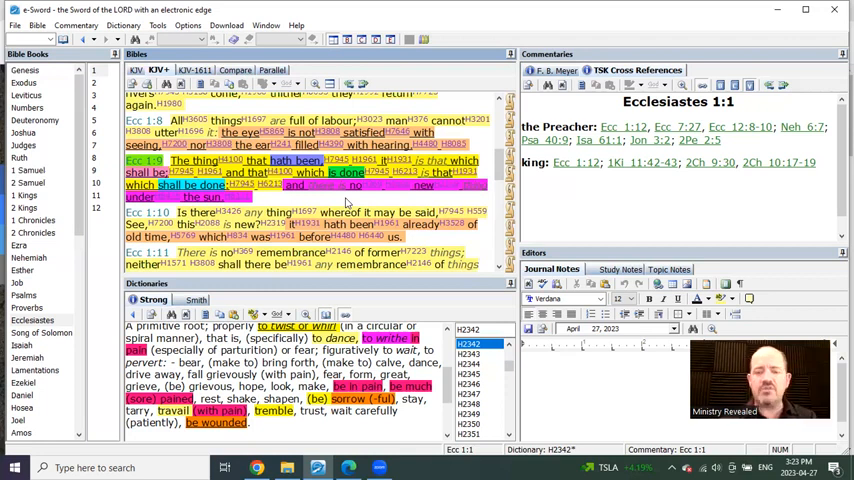
mouse_move(284, 204)
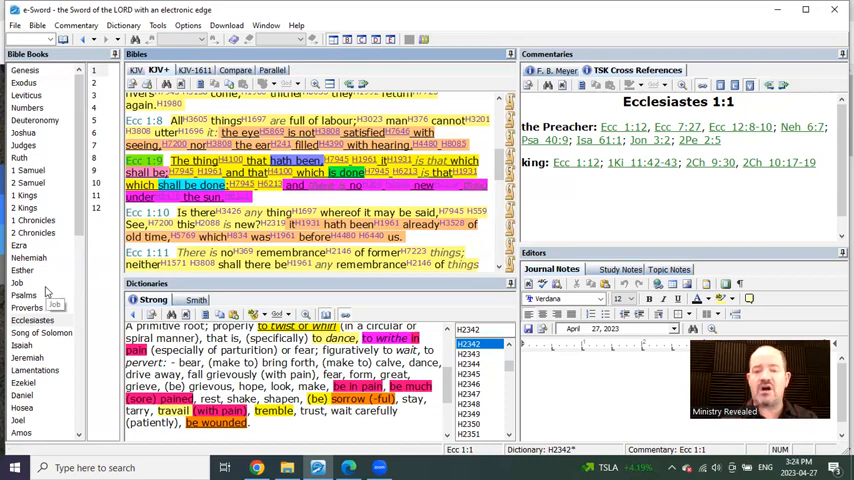
- Scroll the Bible pane to Luke 23:11 where 'gorgeous' (lampros) appears
scroll(down, 3)
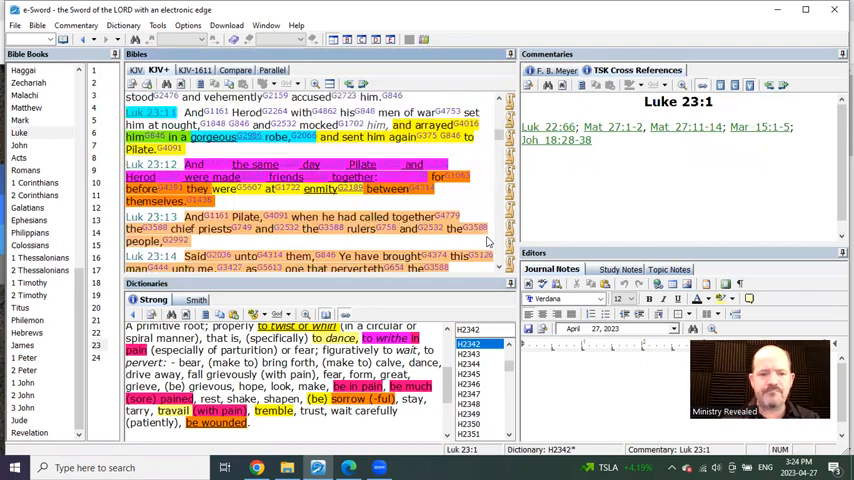
scroll(up, 3)
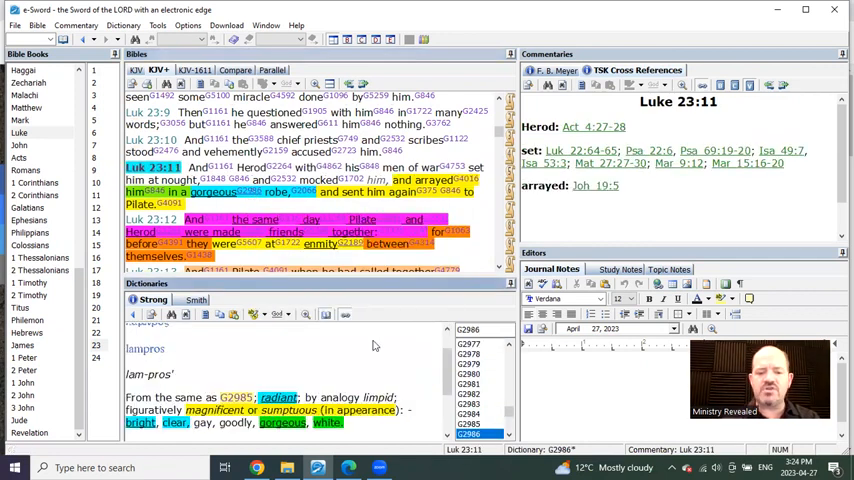
scroll(down, 3)
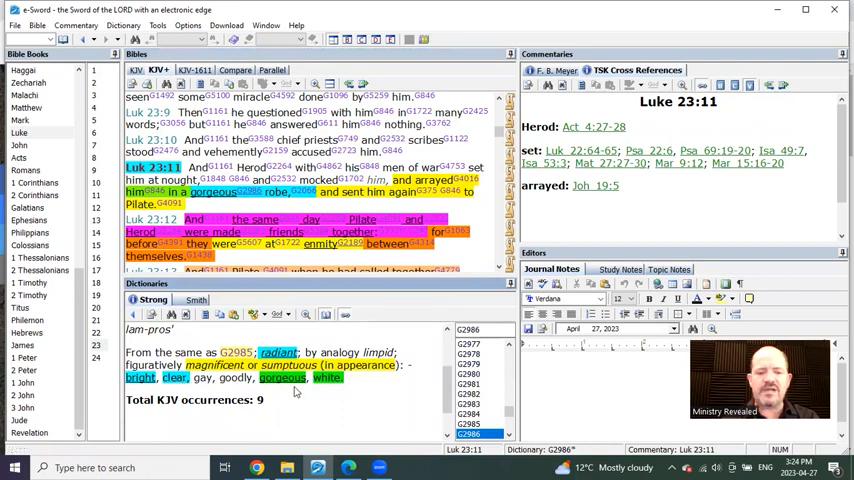
mouse_move(340, 388)
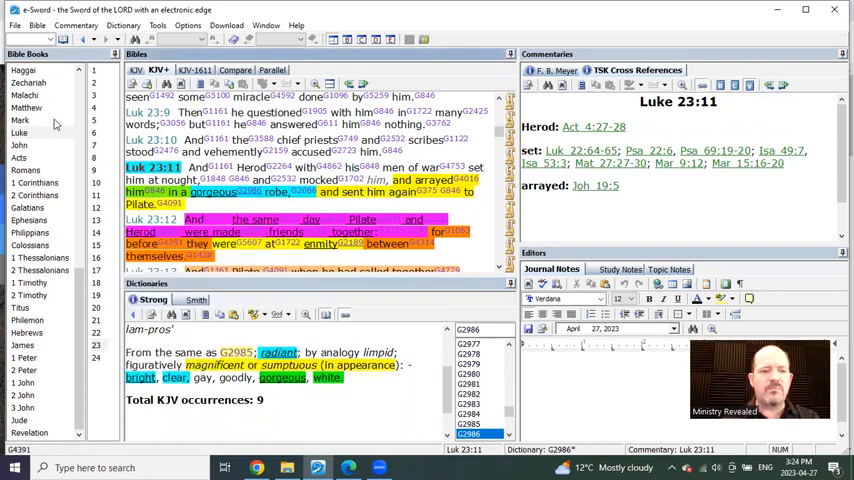
- Go to Mark 15 and show the Strong's dictionary entry for 'purple'
click(20, 120)
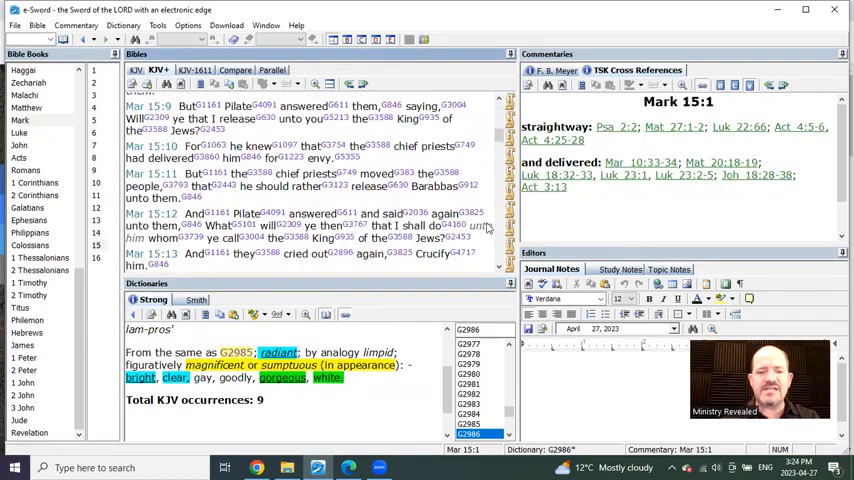
scroll(down, 3)
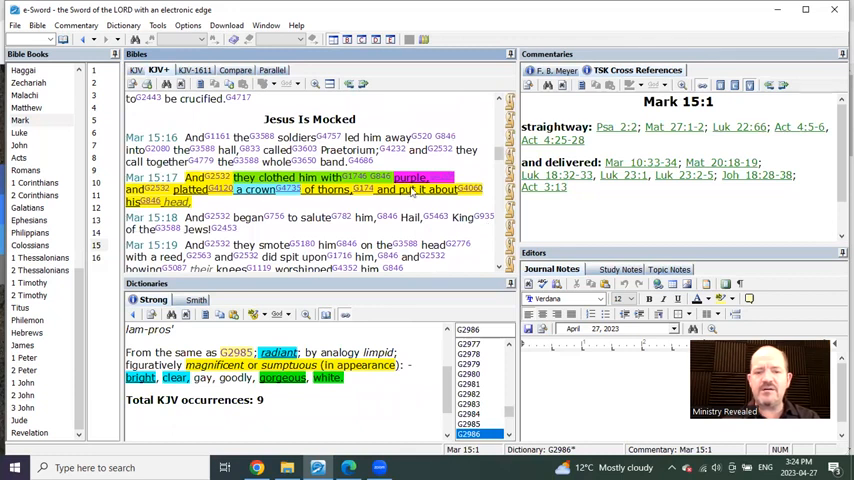
click(410, 178)
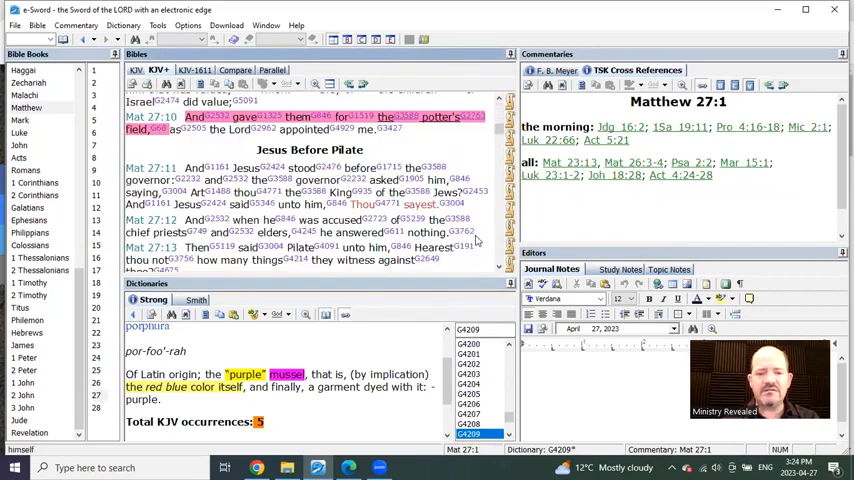
scroll(down, 3)
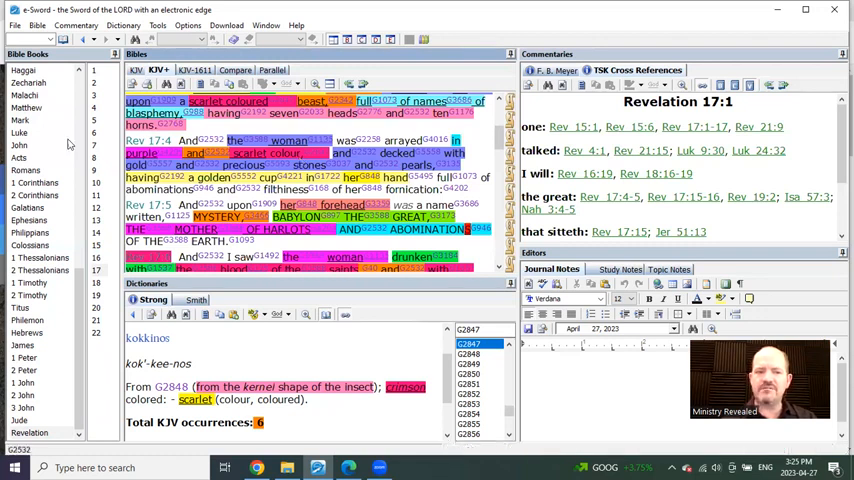
- Go to Luke 23 and scroll down to the death of Jesus verses 44–48
click(20, 132)
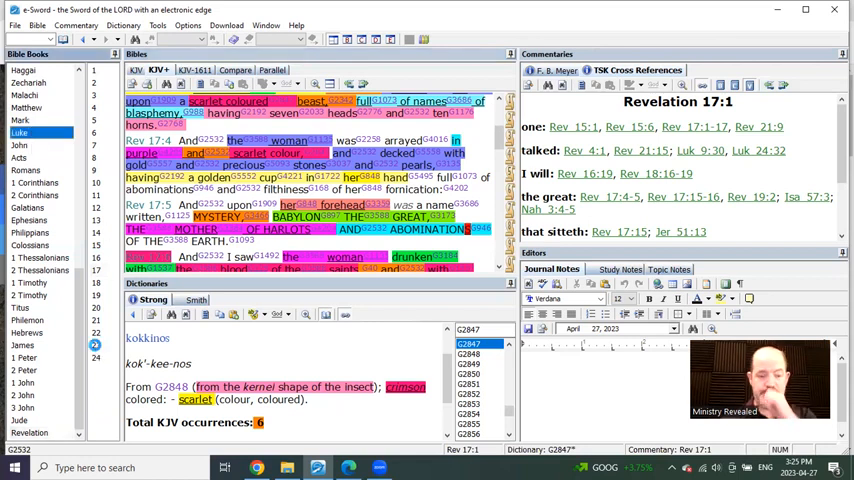
click(20, 132)
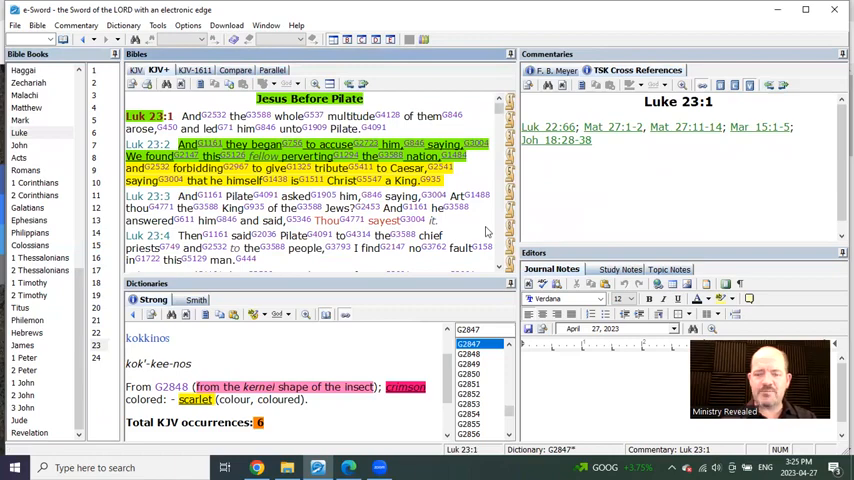
scroll(down, 3)
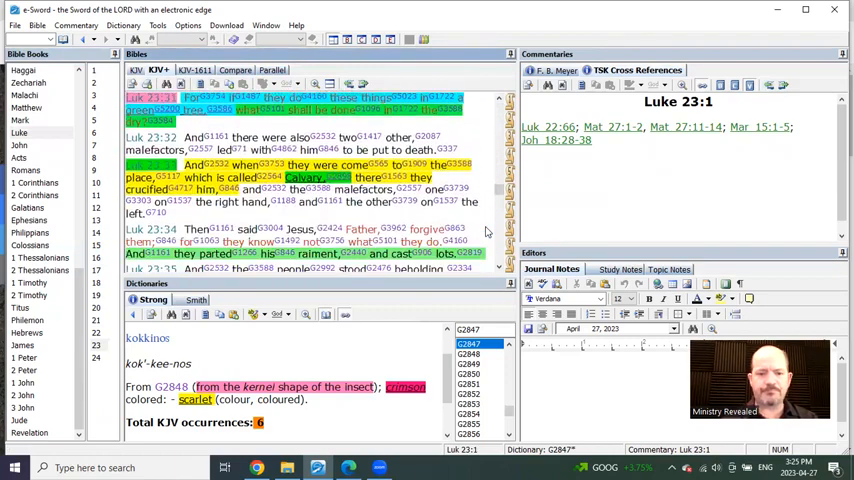
scroll(down, 3)
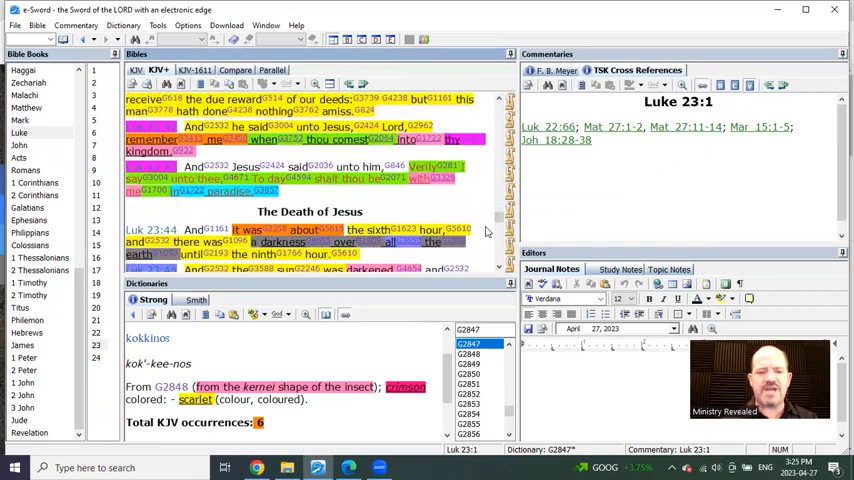
scroll(down, 3)
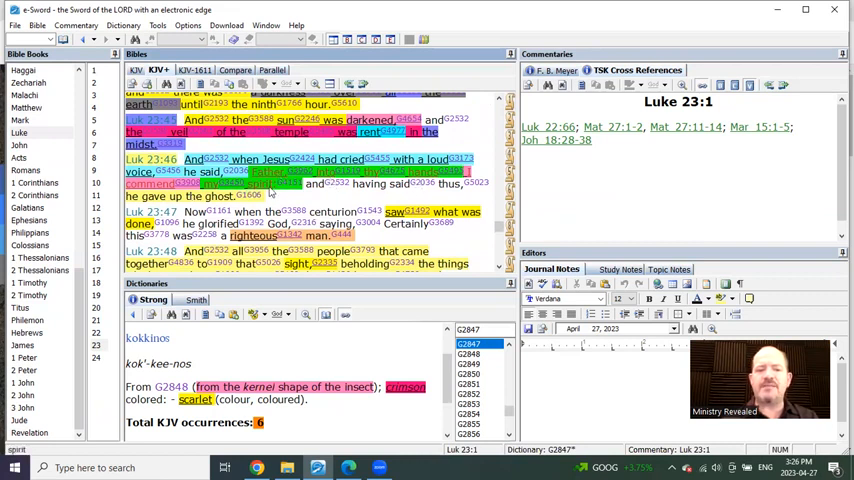
mouse_move(302, 204)
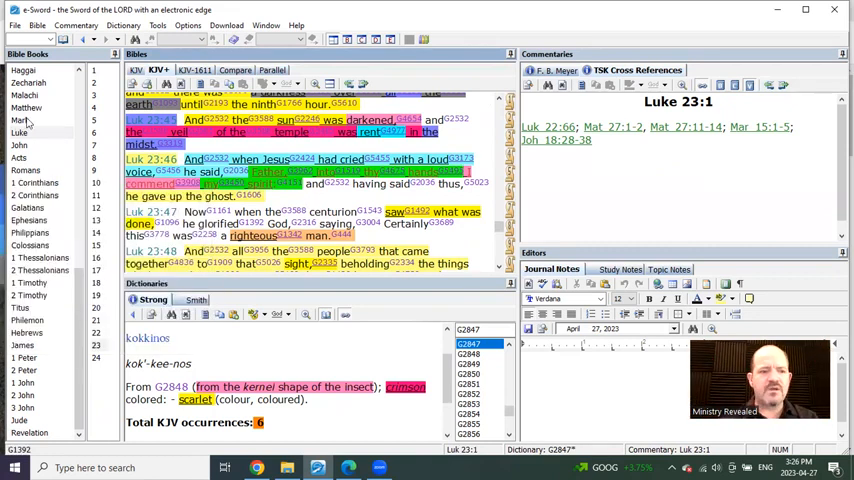
- Go to Mark 15 and scroll down to the crucifixion verses around 33–36
click(20, 120)
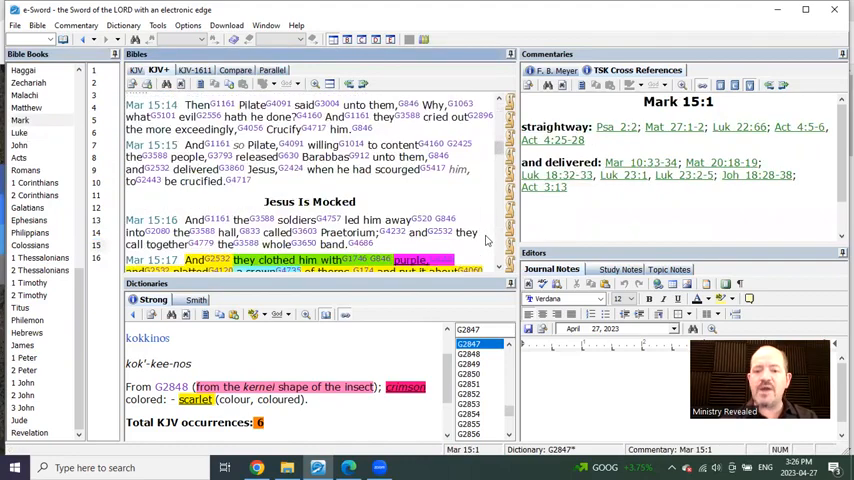
scroll(down, 3)
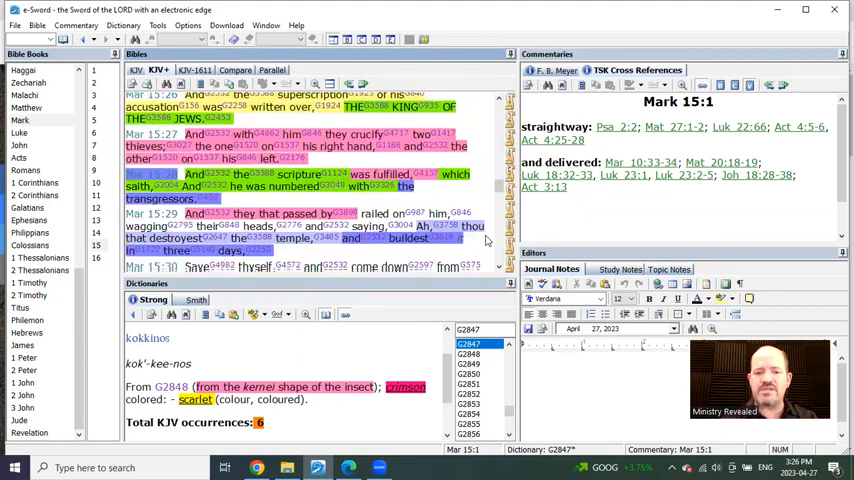
scroll(down, 3)
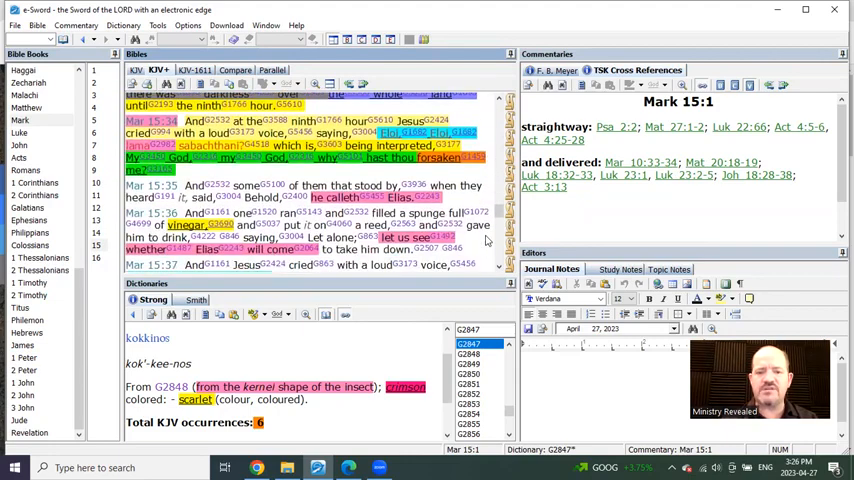
mouse_move(284, 172)
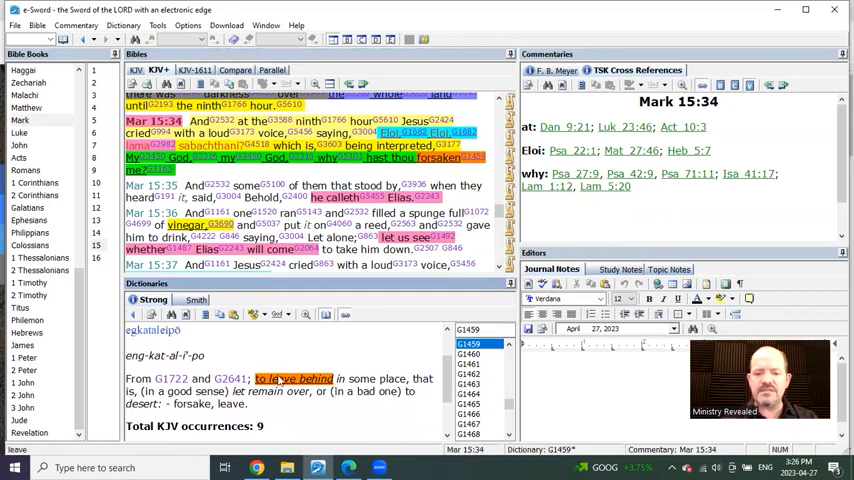
mouse_move(384, 360)
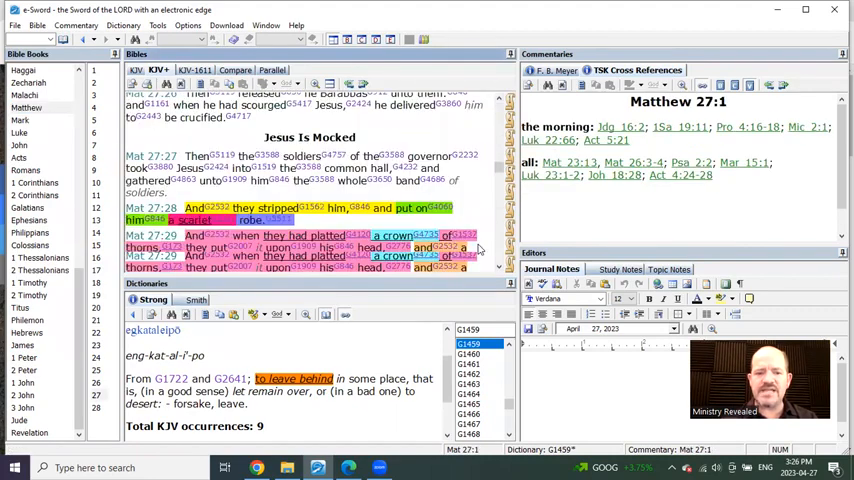
- Scroll to Matthew 27:46, then switch to Luke for the chapter 24 ascension passage
scroll(down, 3)
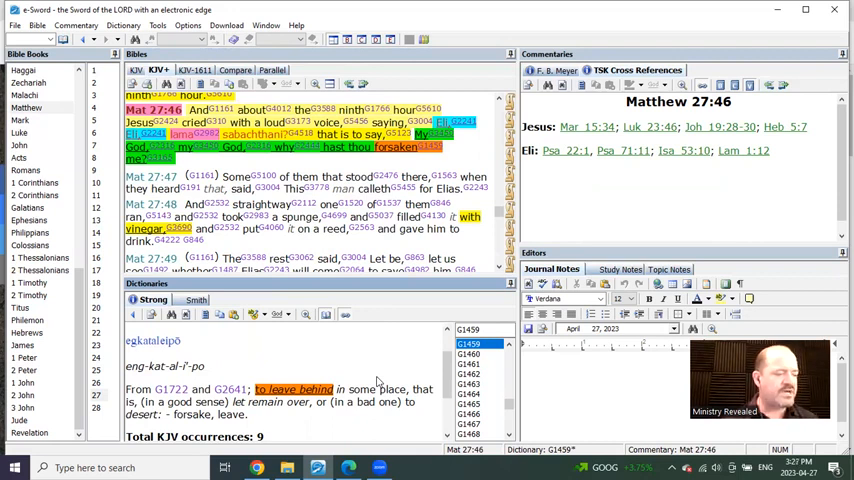
mouse_move(216, 304)
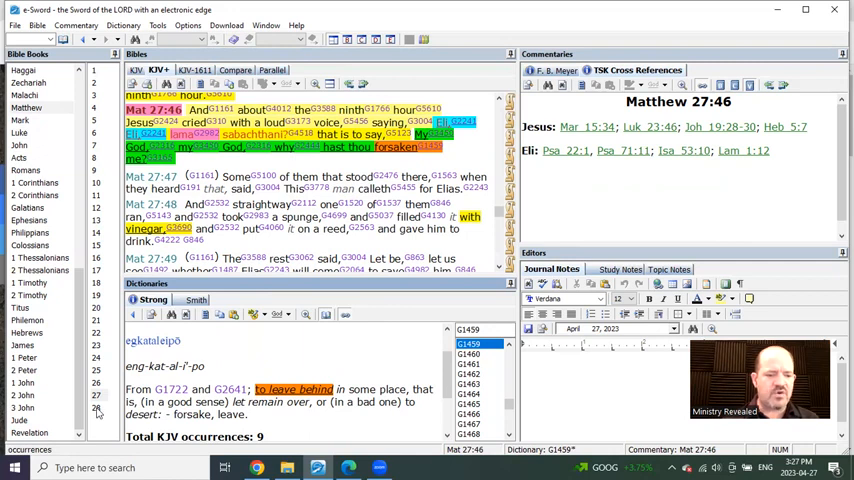
click(20, 132)
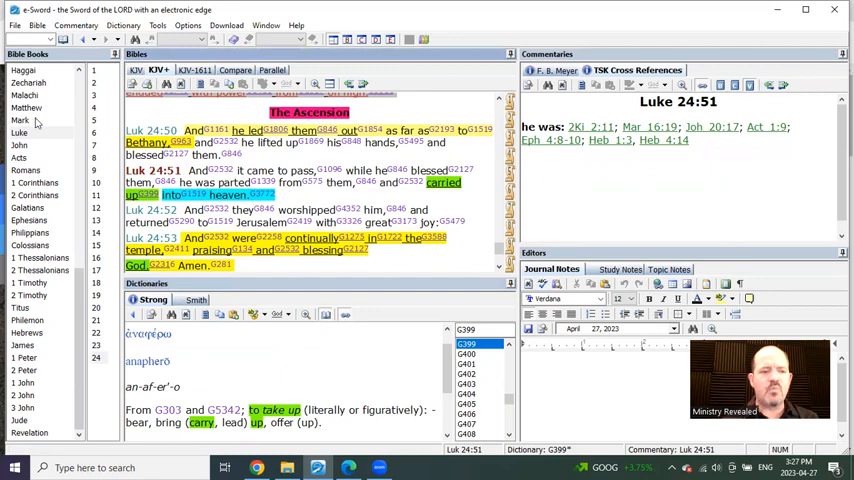
- Go to Mark 16 and scroll through its resurrection verses
click(20, 120)
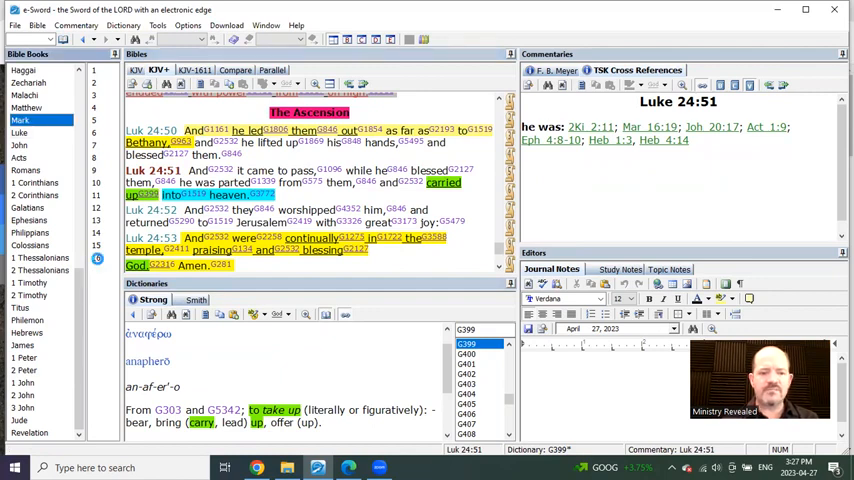
click(20, 120)
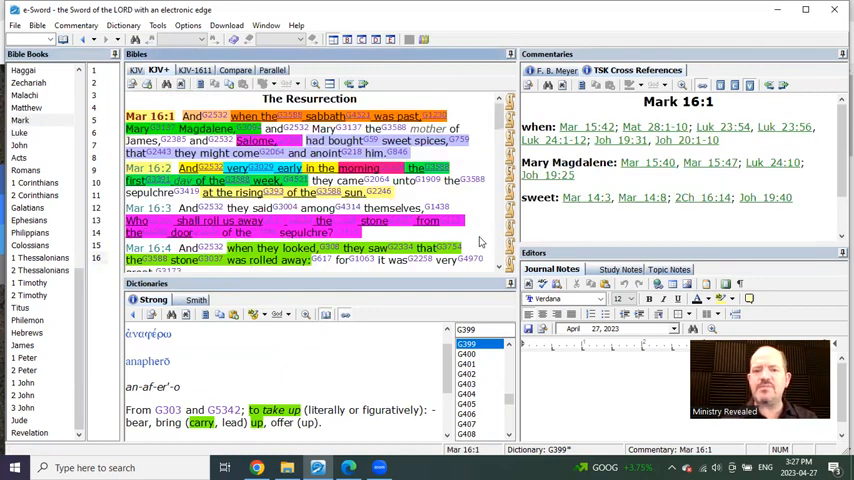
scroll(down, 3)
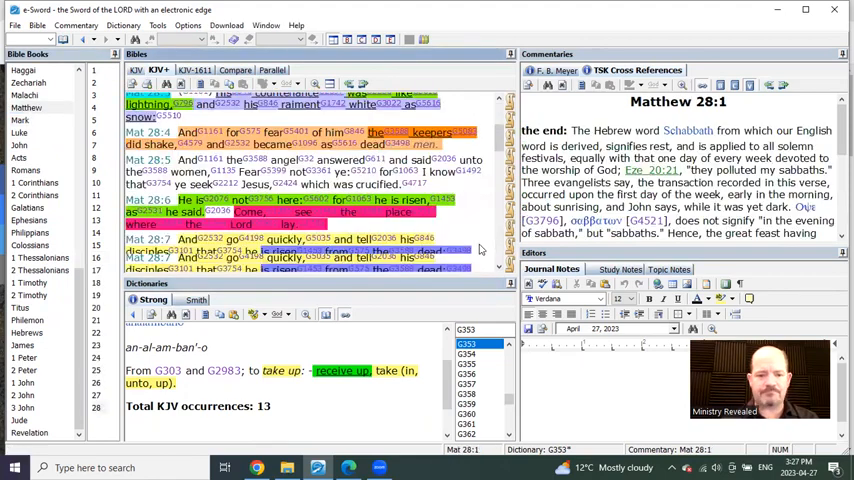
- Scroll the Bible pane down to Matthew 28:18-20, the Great Commission
scroll(down, 3)
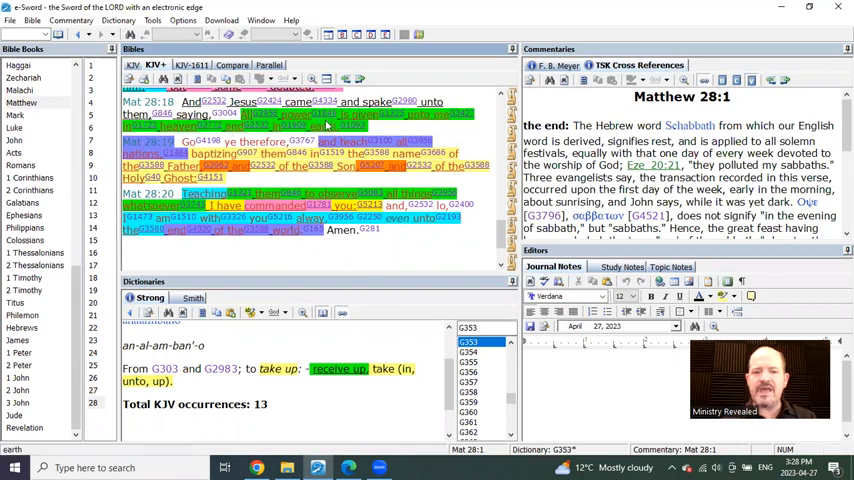
mouse_move(388, 250)
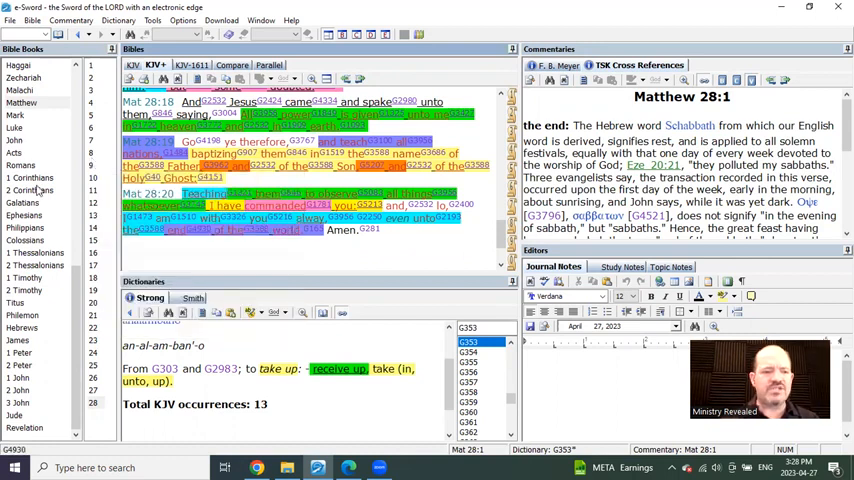
- Go to 2 Corinthians 12:2-5 and look up Strong's toioutos for 'such a one'
click(30, 190)
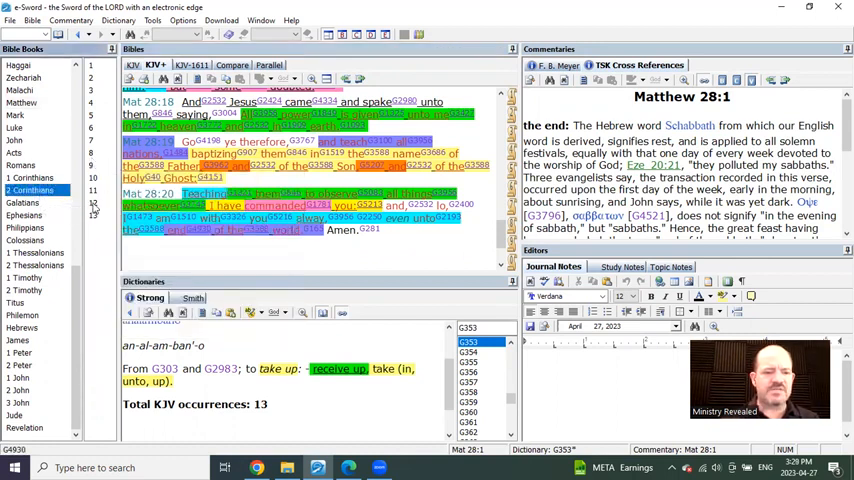
click(30, 190)
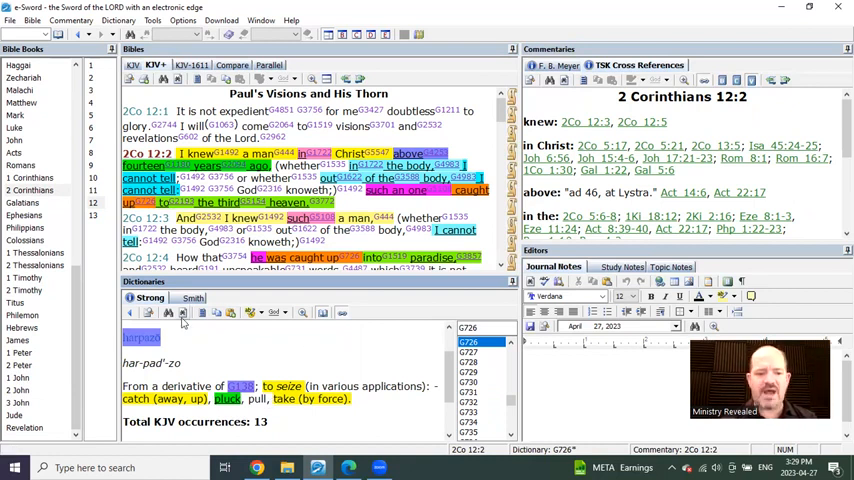
mouse_move(296, 352)
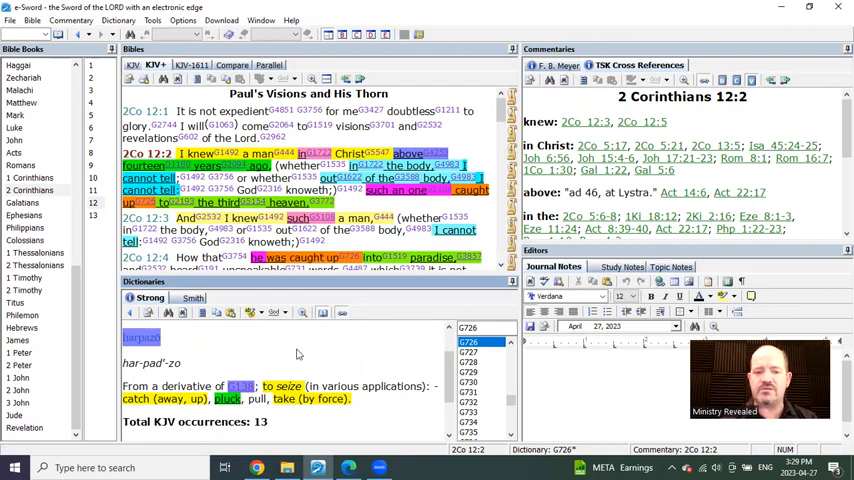
mouse_move(372, 208)
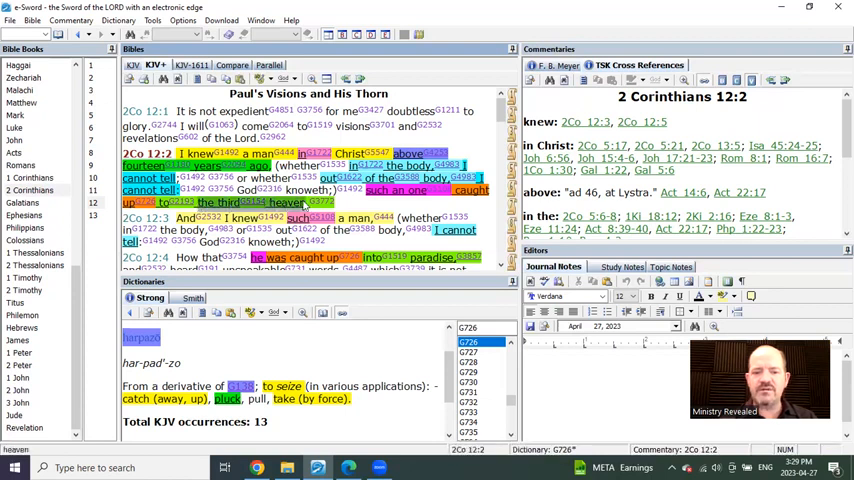
mouse_move(490, 222)
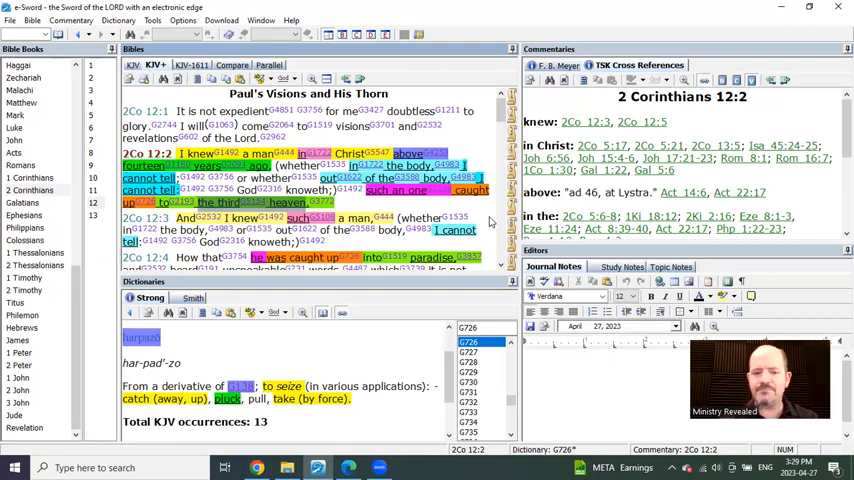
scroll(down, 3)
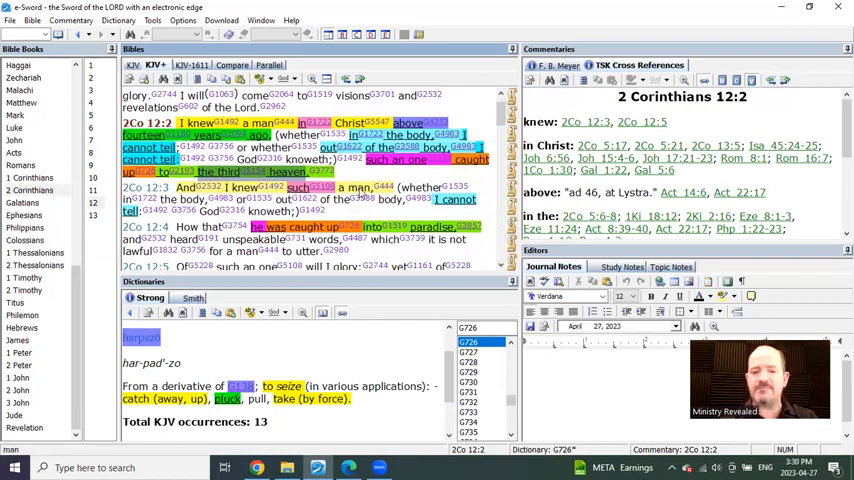
click(310, 188)
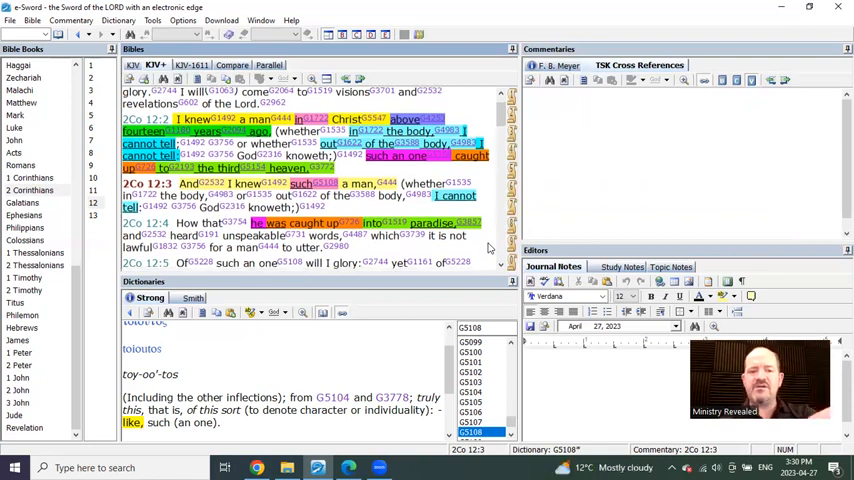
- Scroll through 2 Corinthians 12 and move to Genesis 8, The Flood Subsides
scroll(down, 3)
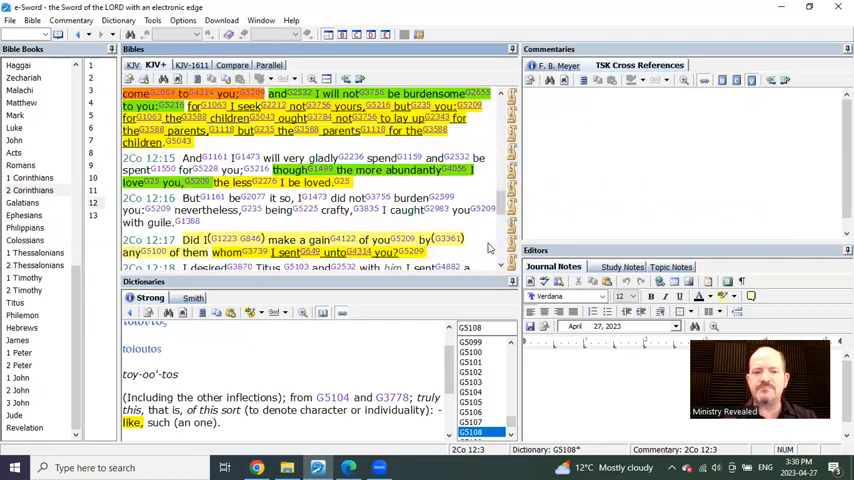
scroll(up, 3)
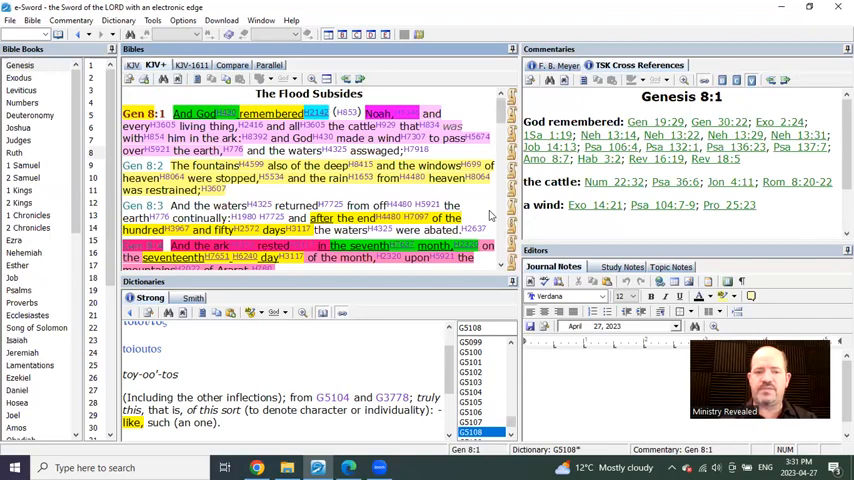
- Scroll to Genesis 8:11 and show Strong's G726 harpazo beside its TSK cross references
scroll(down, 3)
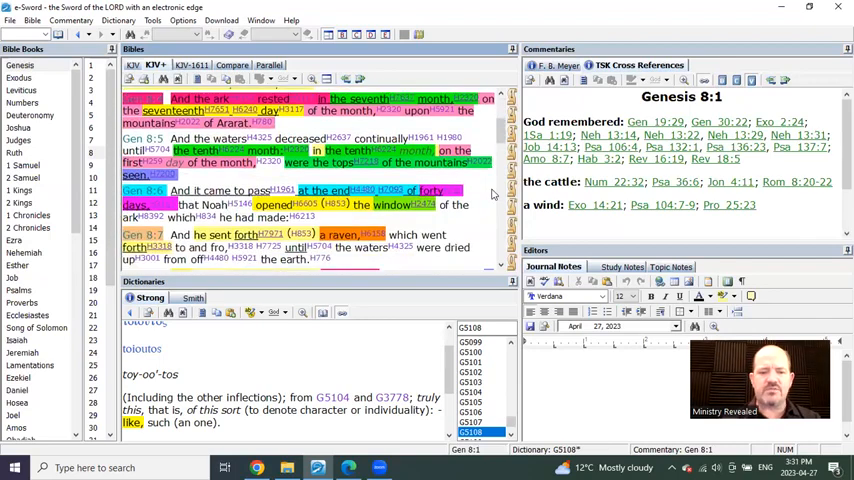
scroll(down, 3)
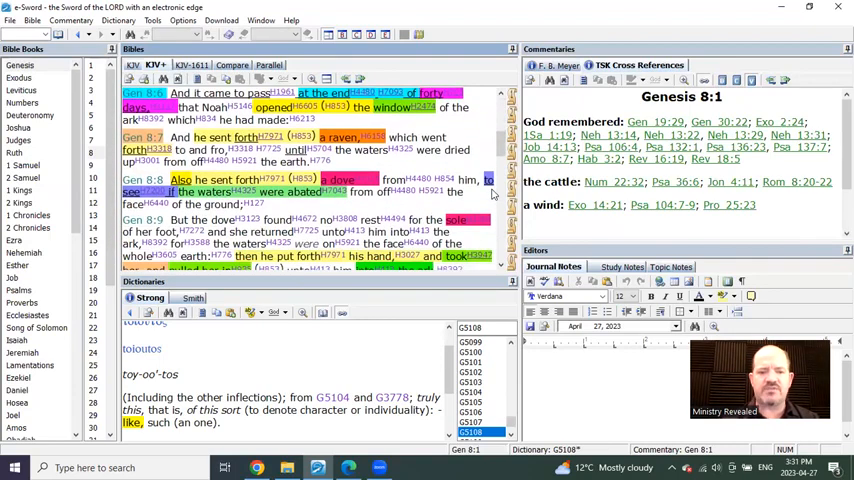
click(430, 142)
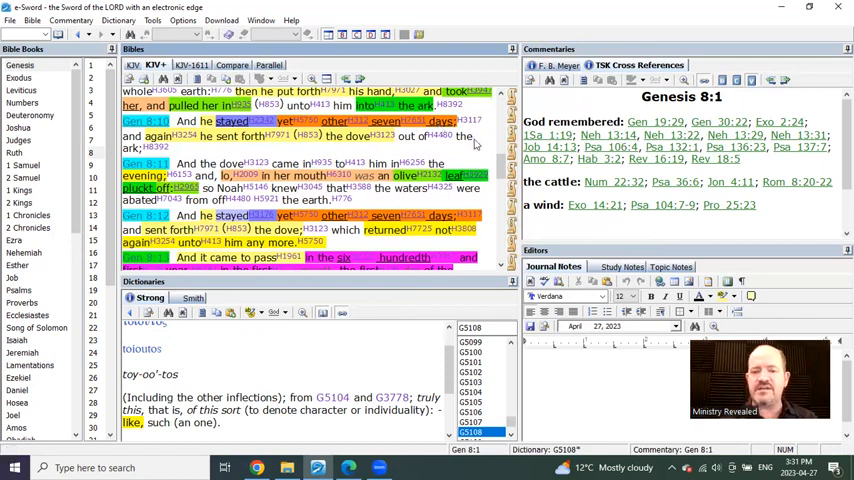
mouse_move(482, 146)
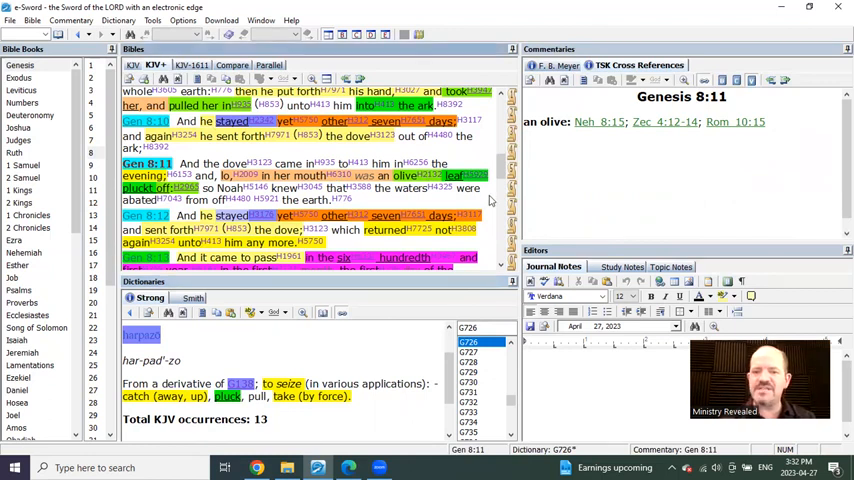
scroll(down, 3)
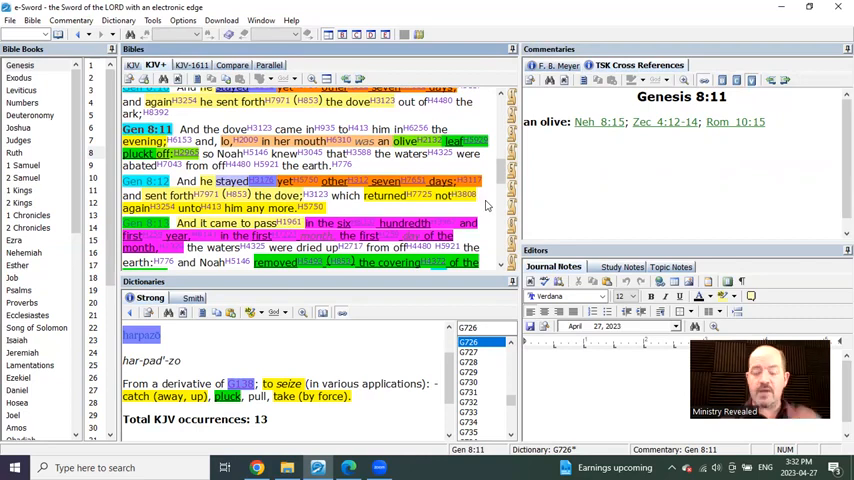
- Select a highlighted word in Genesis 8 and scroll up through the waters-drying verses
click(408, 180)
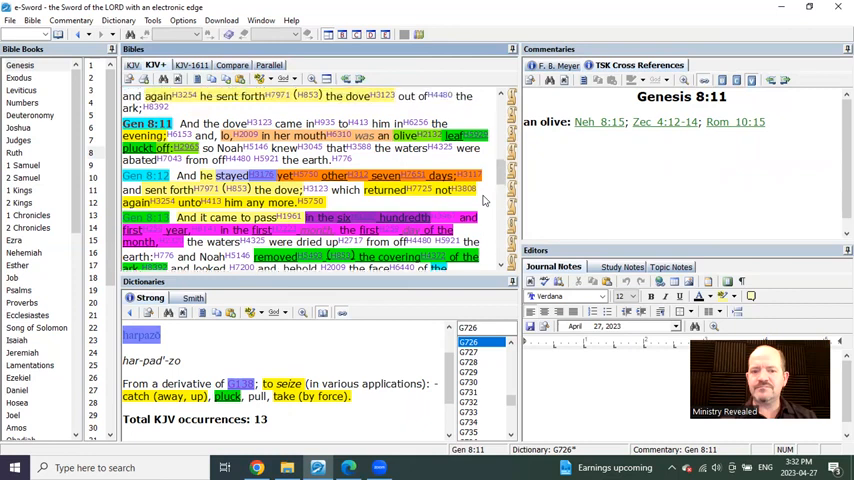
scroll(up, 3)
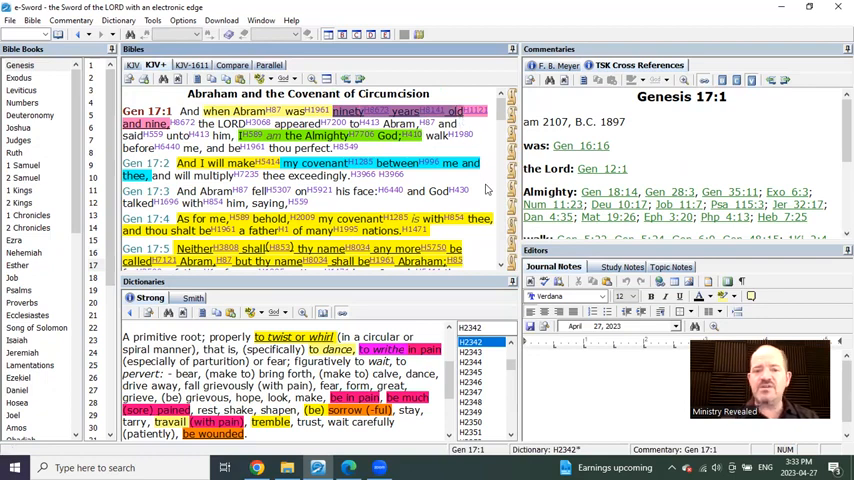
- Scroll through the highlighted Genesis 17 covenant of circumcision verses
scroll(down, 3)
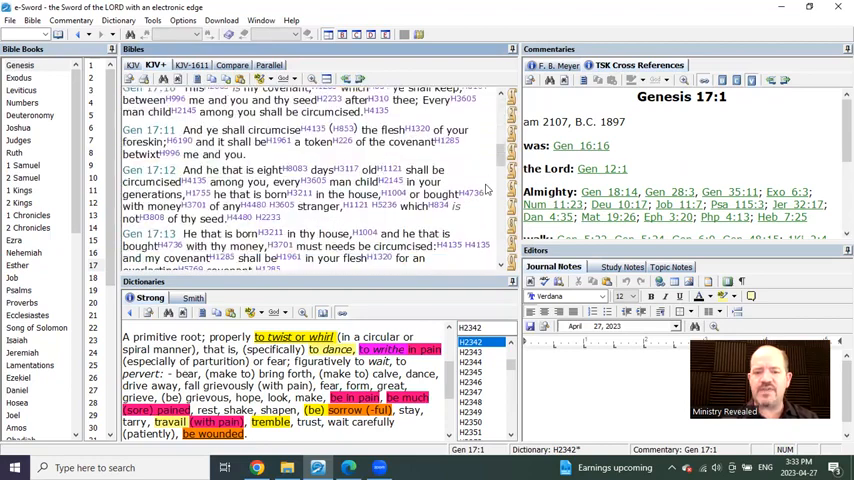
scroll(down, 3)
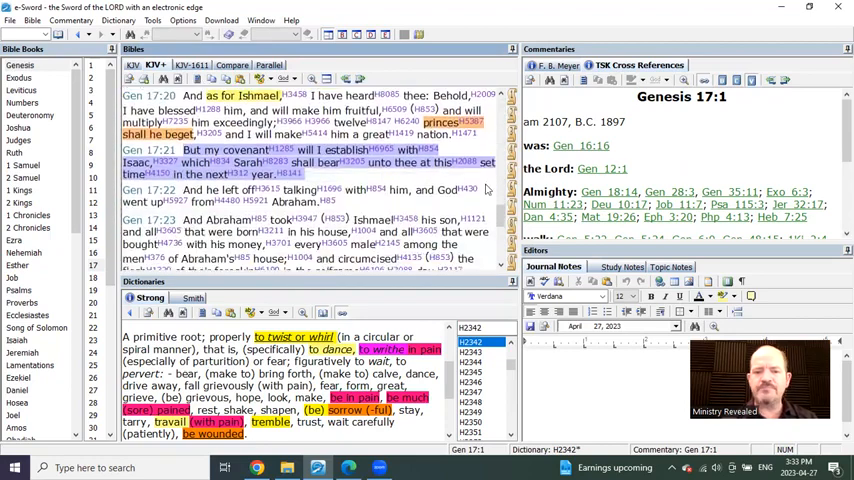
scroll(down, 3)
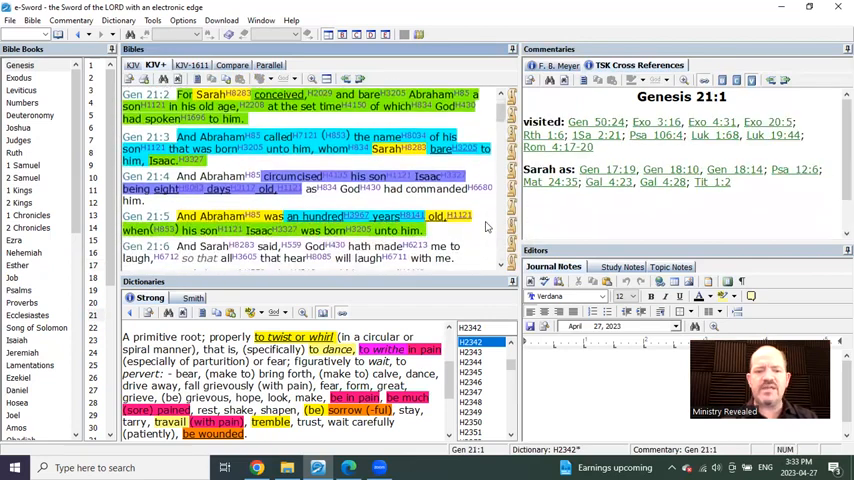
- Scroll on to Genesis 21:1, Sarah conceiving Isaac, with its cross references
scroll(down, 3)
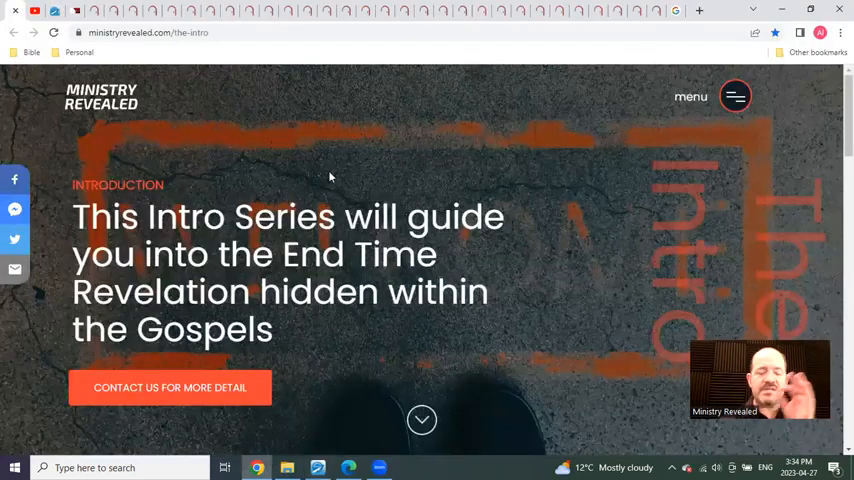
- Scroll down the Ministry Revealed intro page to the 'It's ALL Because Of Matthew!' entry
scroll(down, 3)
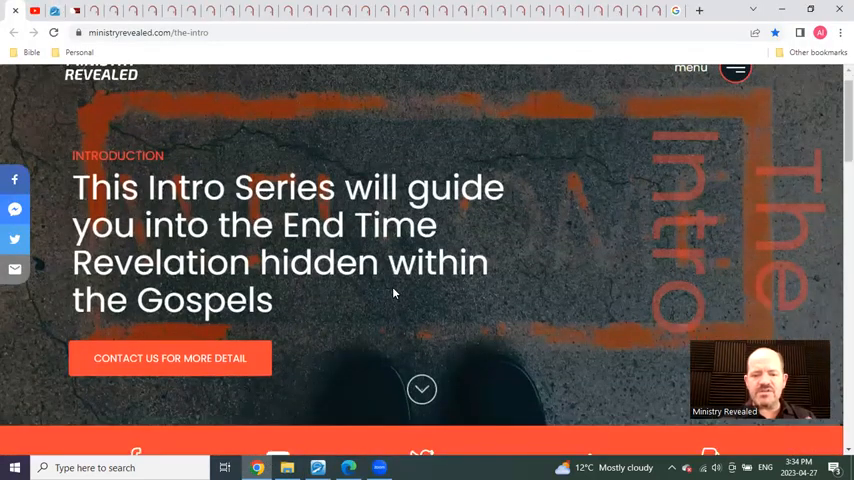
scroll(down, 3)
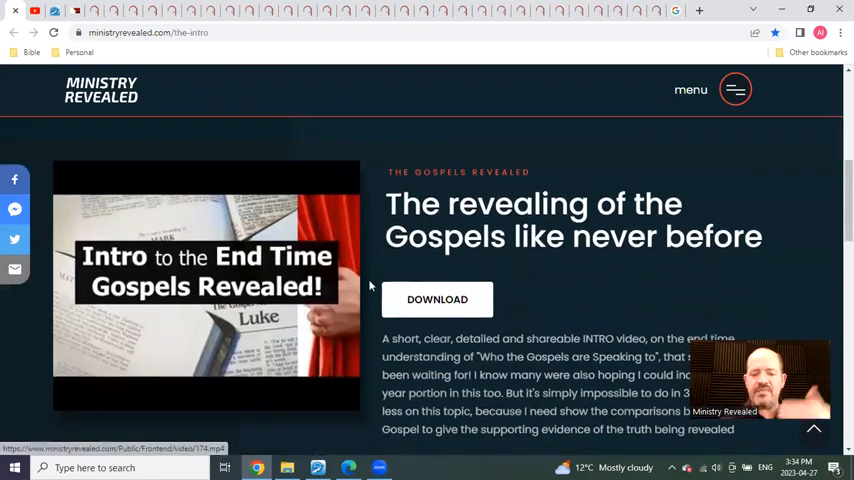
scroll(down, 3)
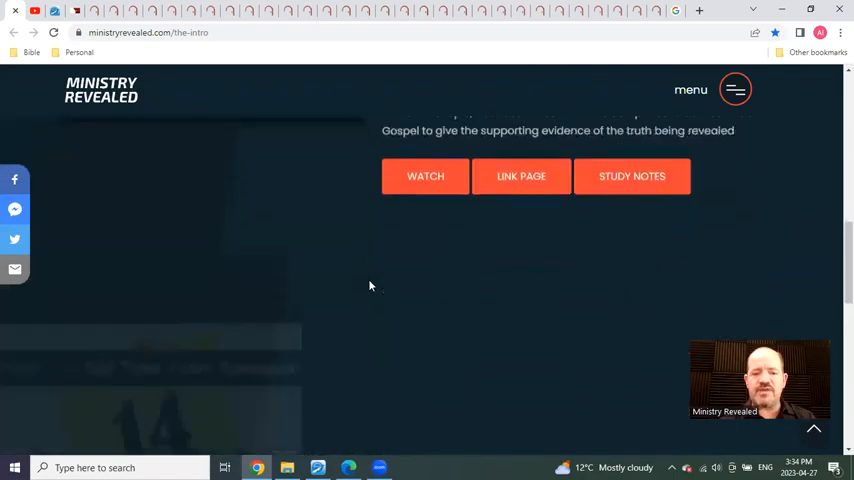
scroll(down, 3)
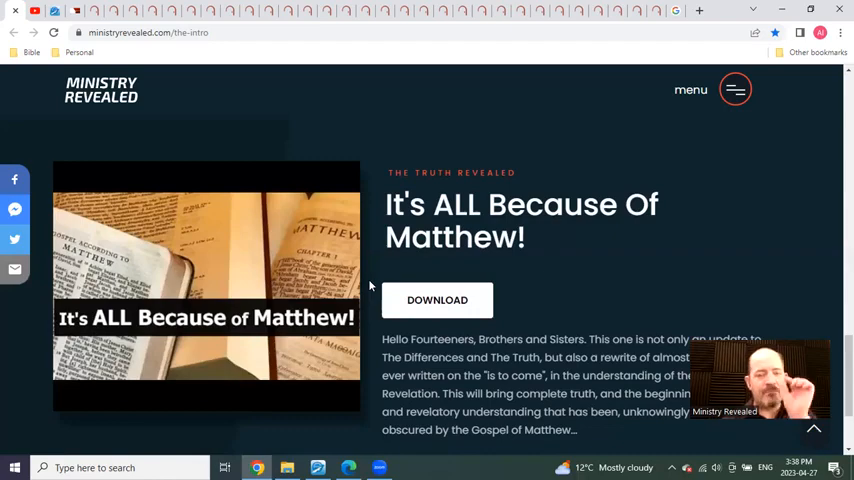
- Scroll through the intro page's introduction and return toward the top
scroll(down, 3)
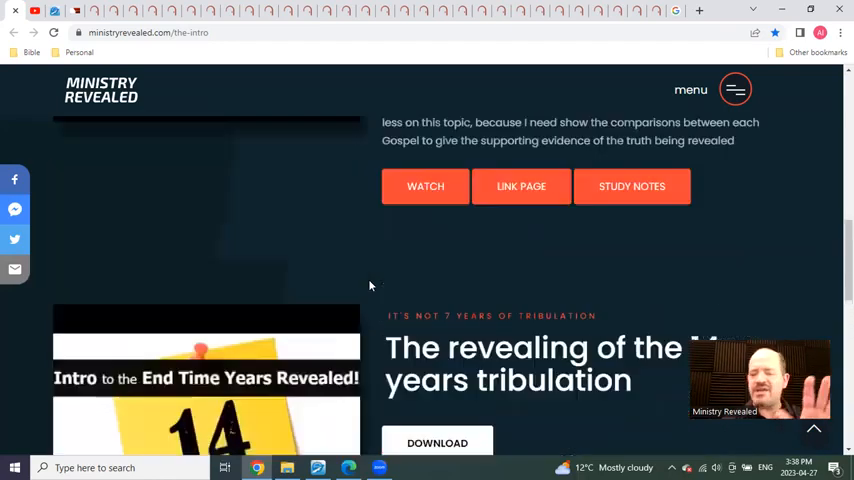
scroll(down, 3)
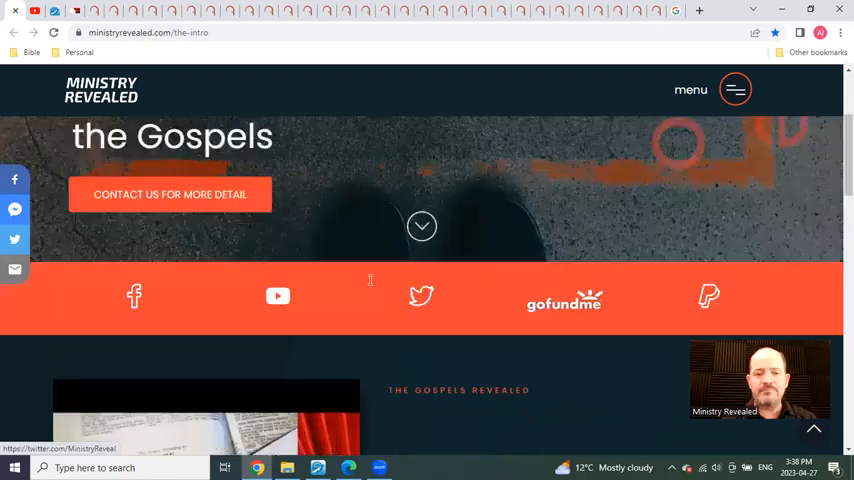
scroll(up, 3)
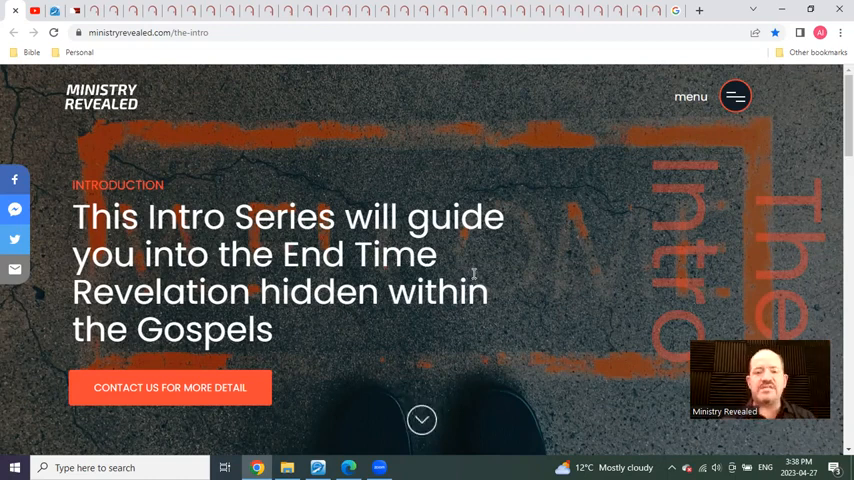
- Scroll down to 'The revealing of the Gospels like never before' section
scroll(down, 3)
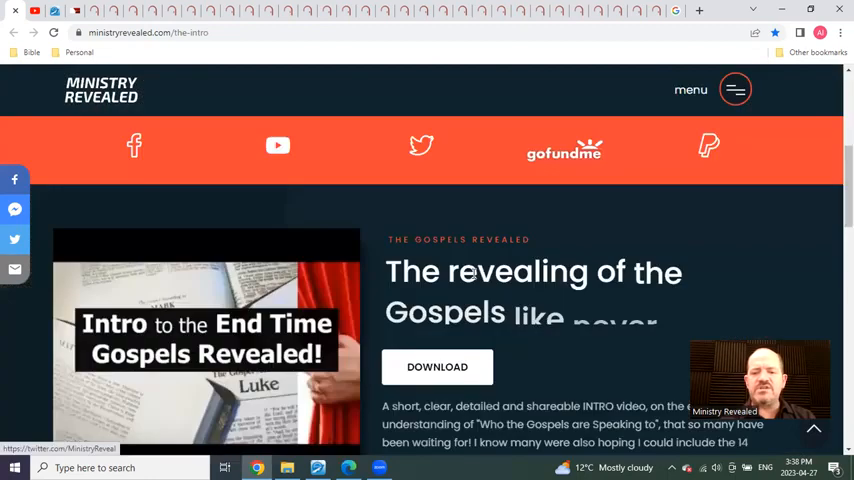
scroll(down, 3)
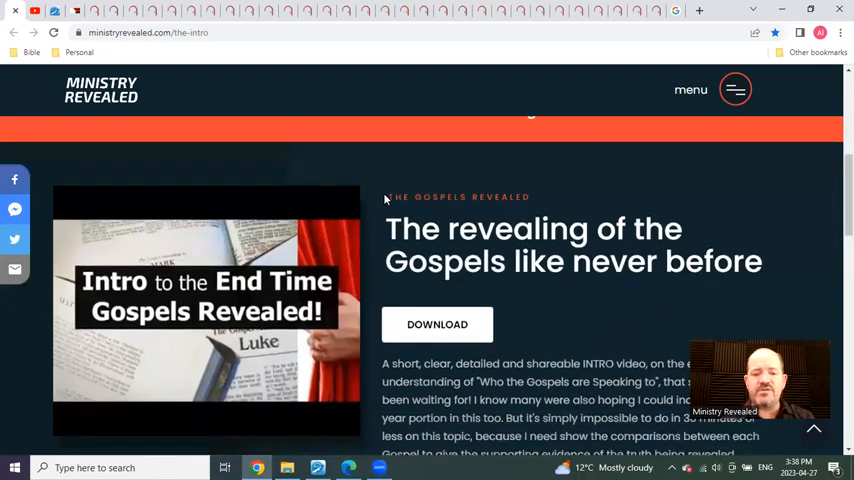
scroll(down, 3)
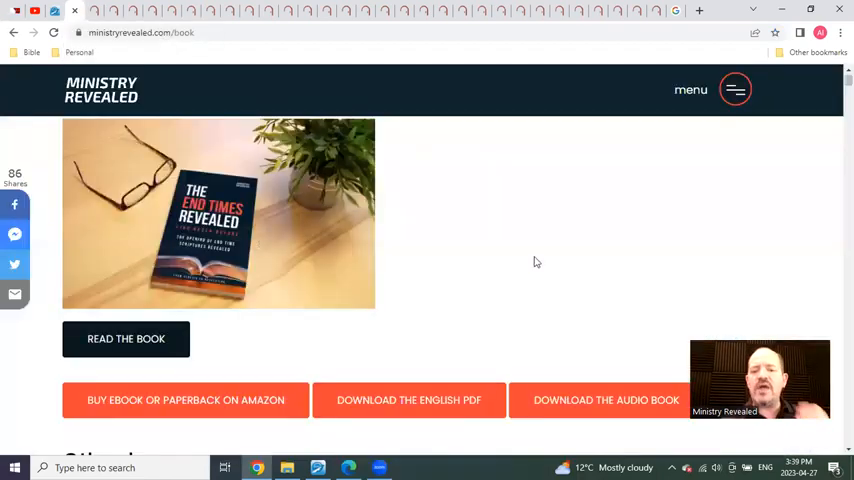
- Scroll to the Other languages download buttons, then back up to The End Times Revealed cover
scroll(down, 3)
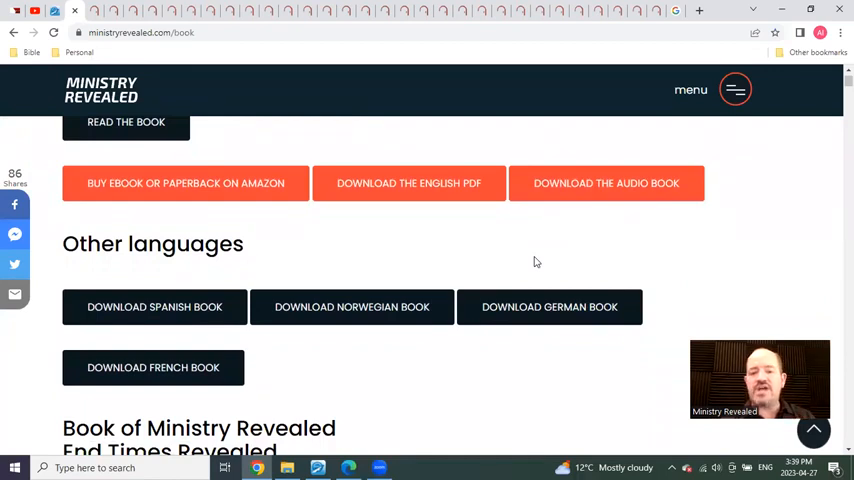
scroll(up, 3)
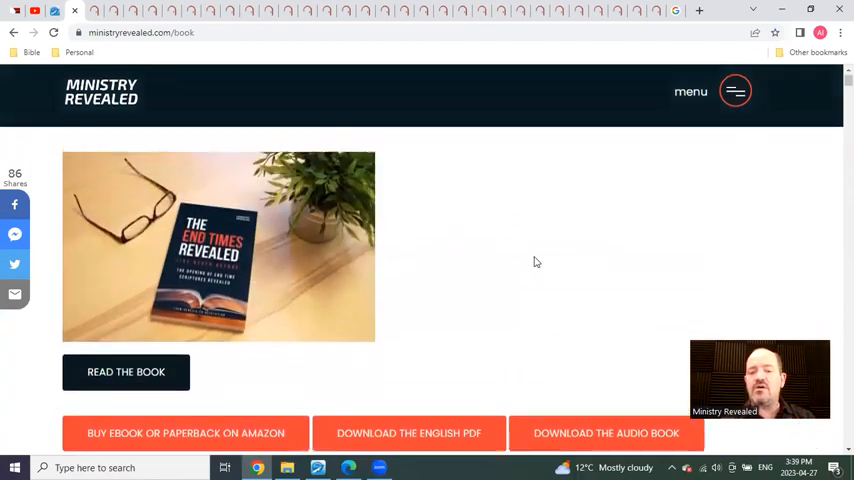